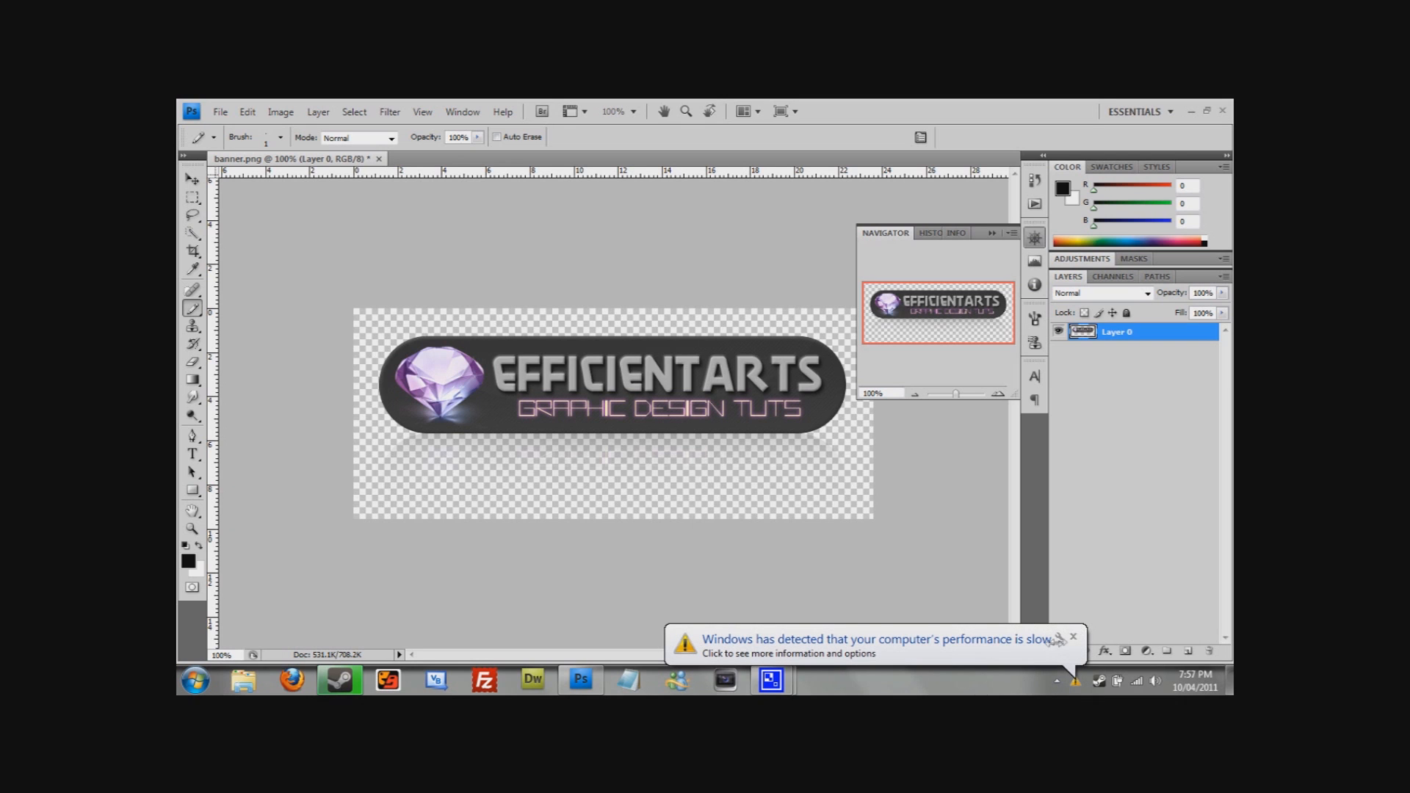
# - Start a new document from the File menu for a 5×5 pixel transparent canvas
pyautogui.click(1072, 635)
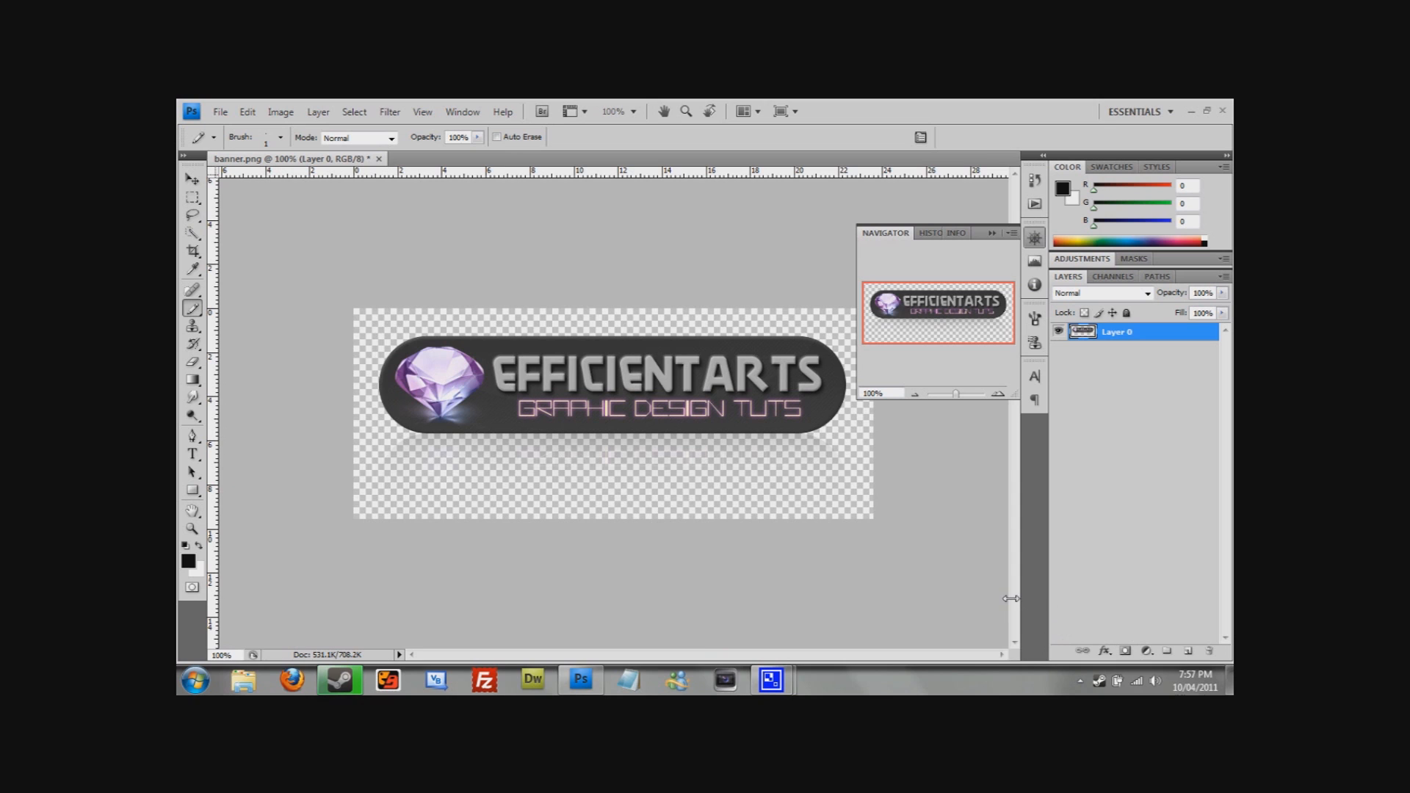
pyautogui.moveTo(436, 158)
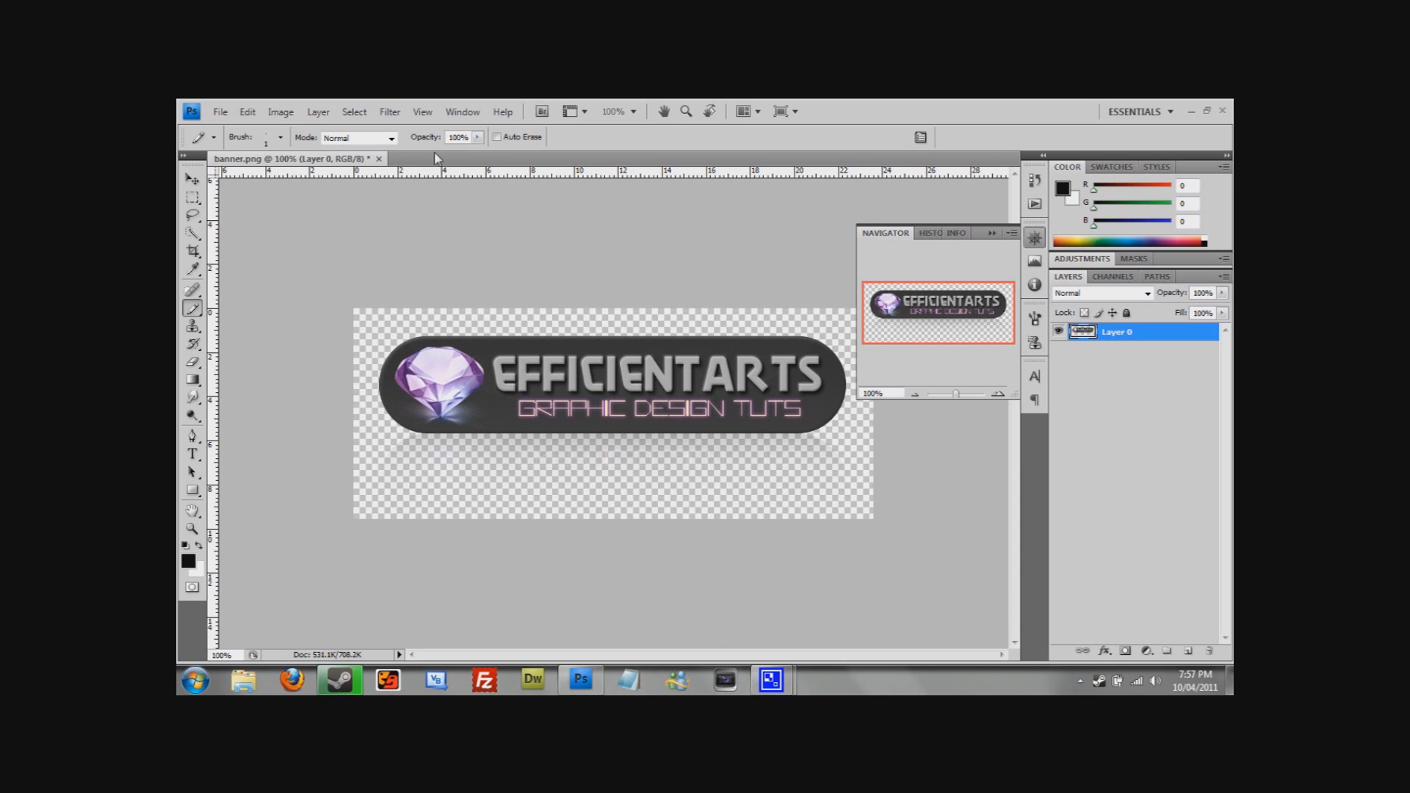
pyautogui.click(219, 112)
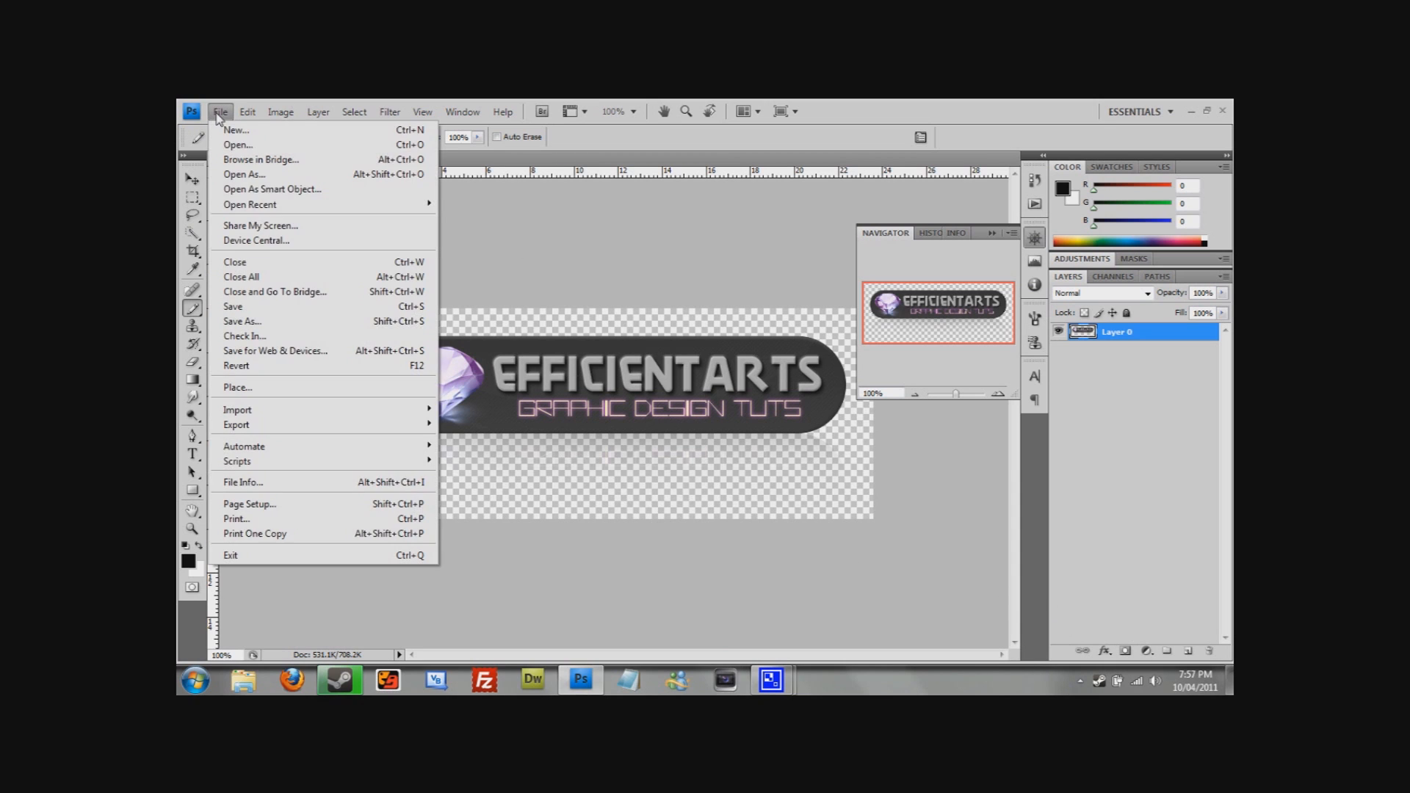
pyautogui.click(236, 129)
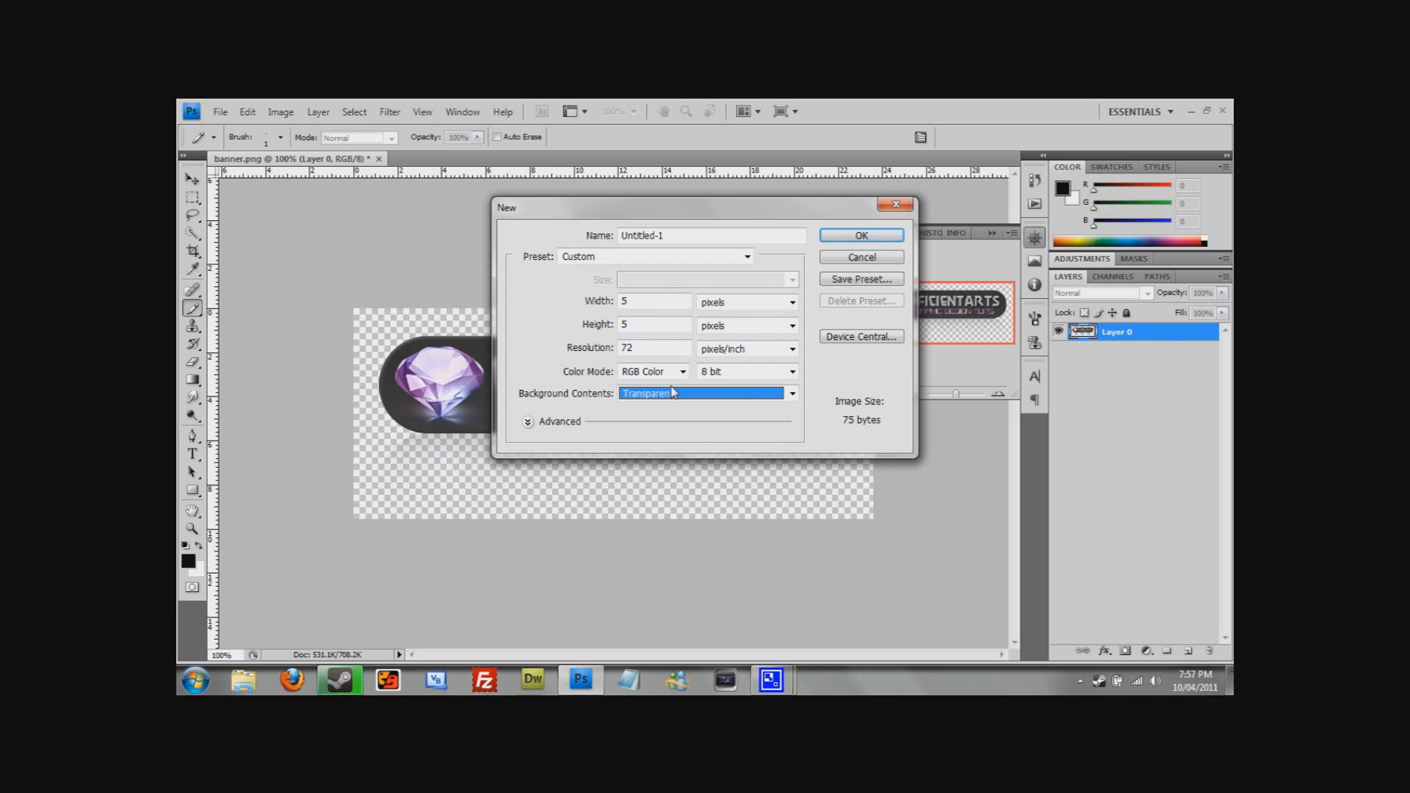
# - Create the 5×5 px transparent Untitled-1 document and reopen the Navigator panel
pyautogui.click(860, 235)
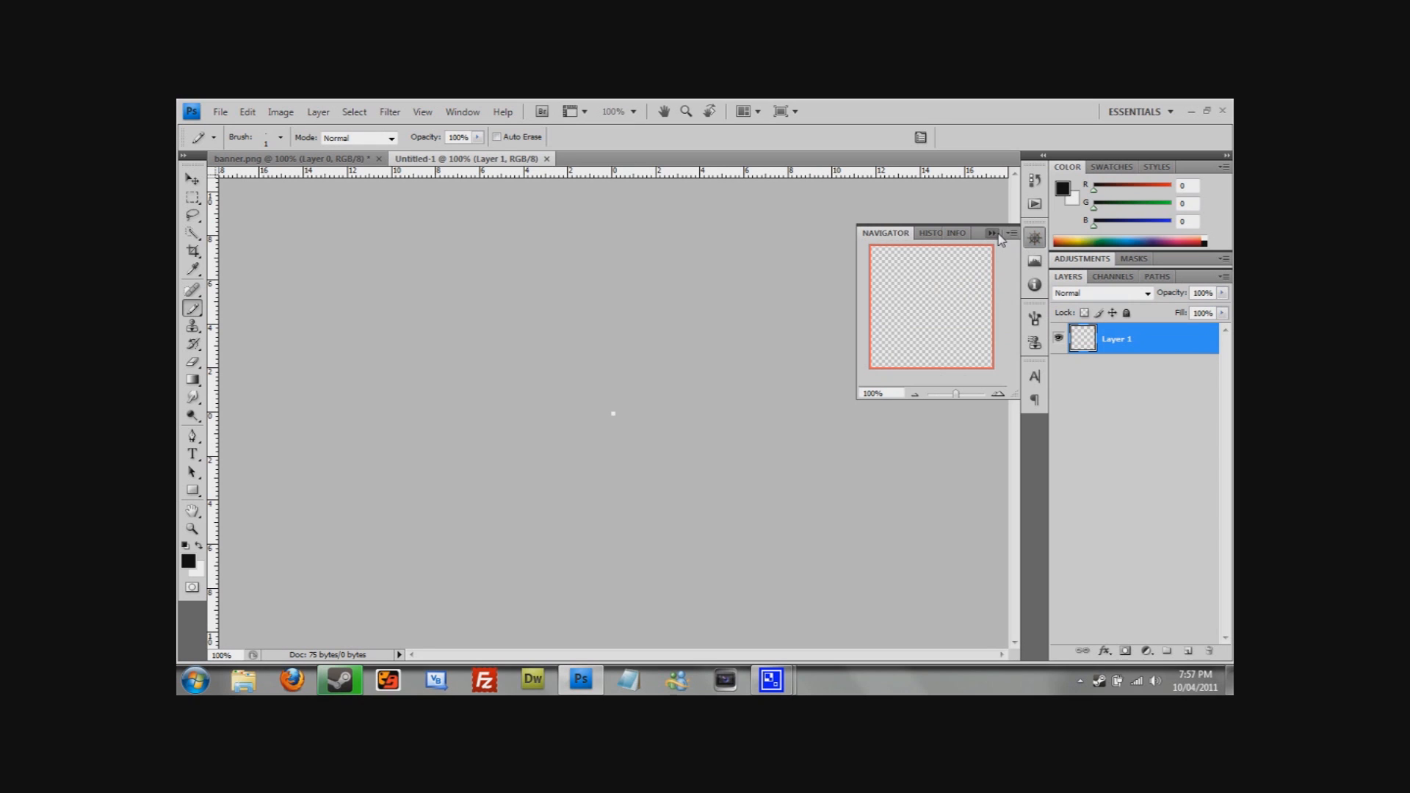
pyautogui.click(1006, 233)
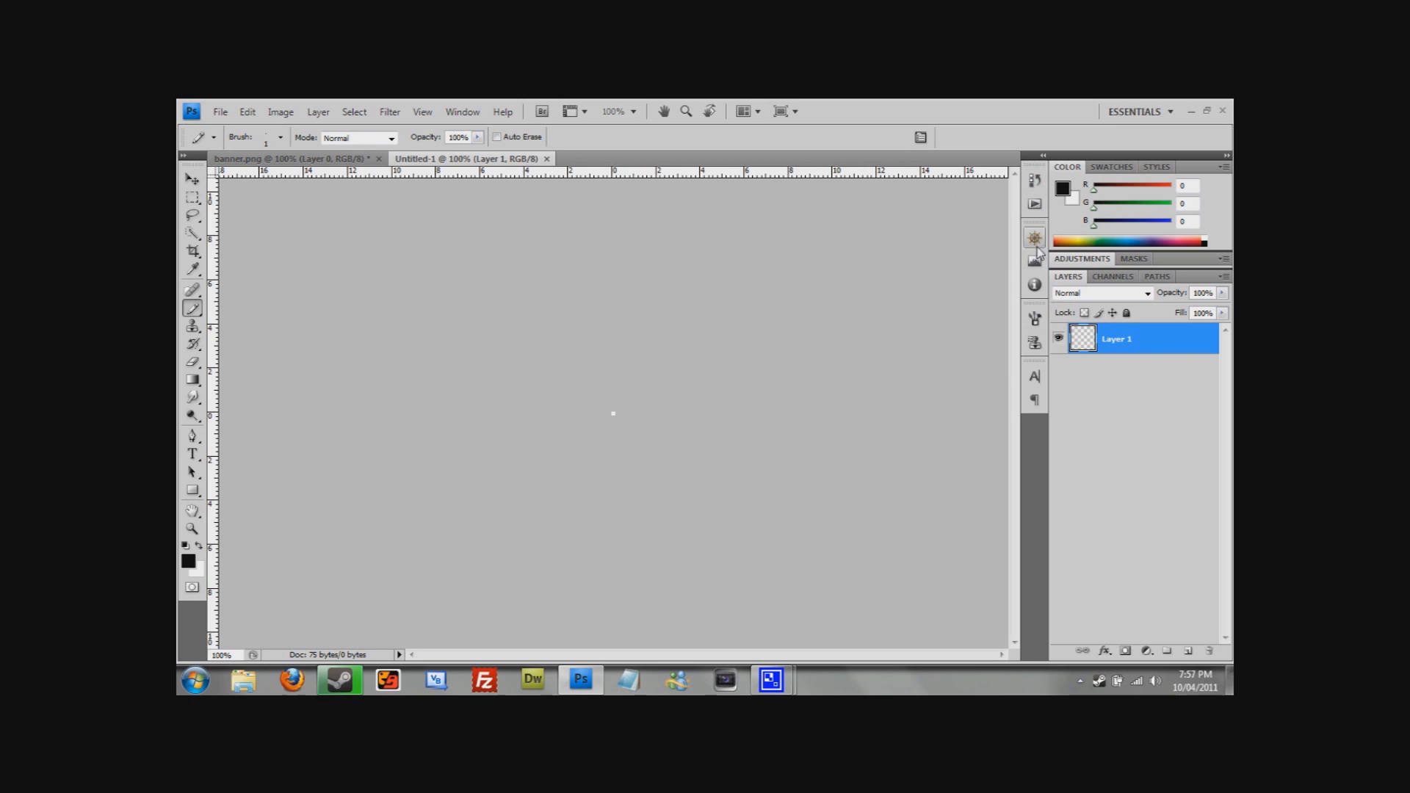
pyautogui.click(1034, 237)
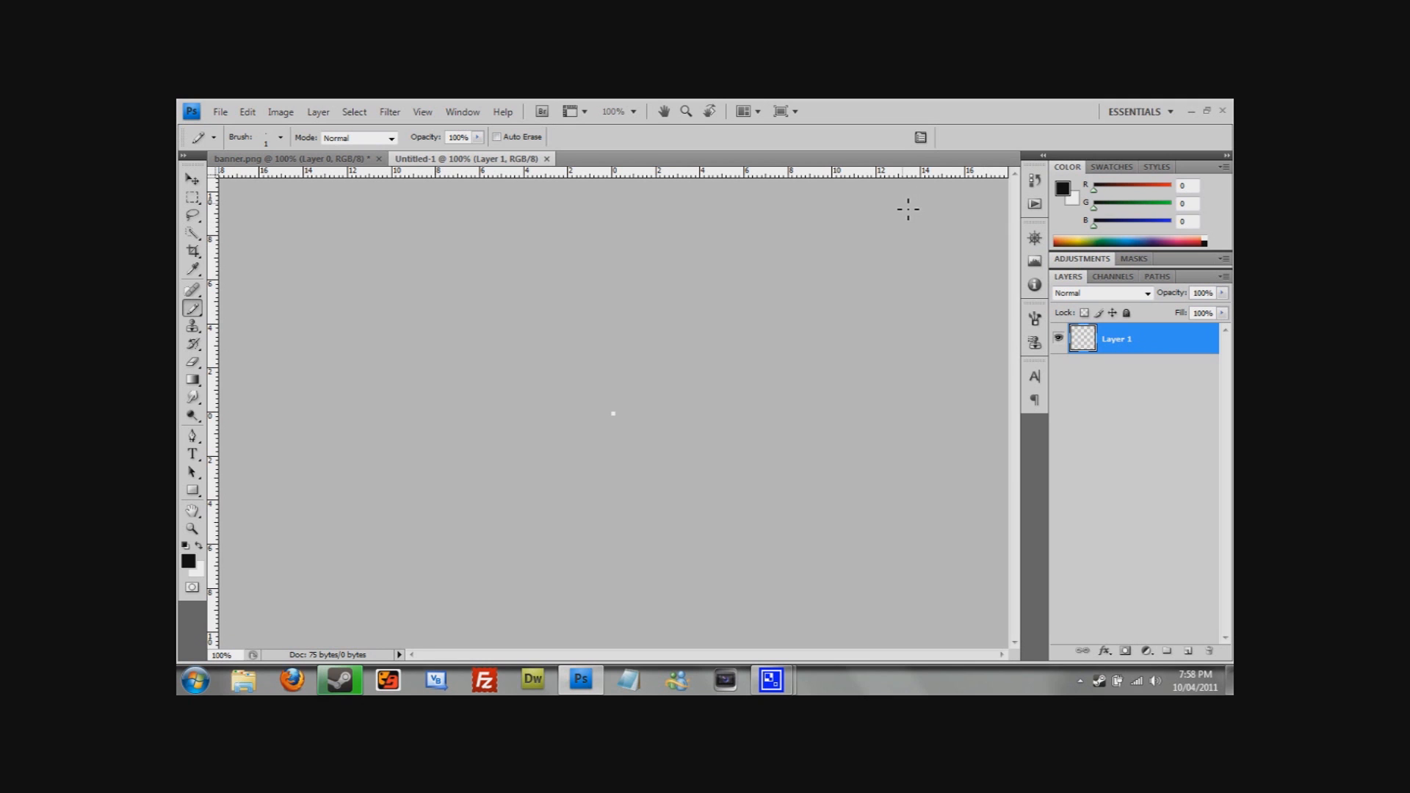
pyautogui.click(461, 112)
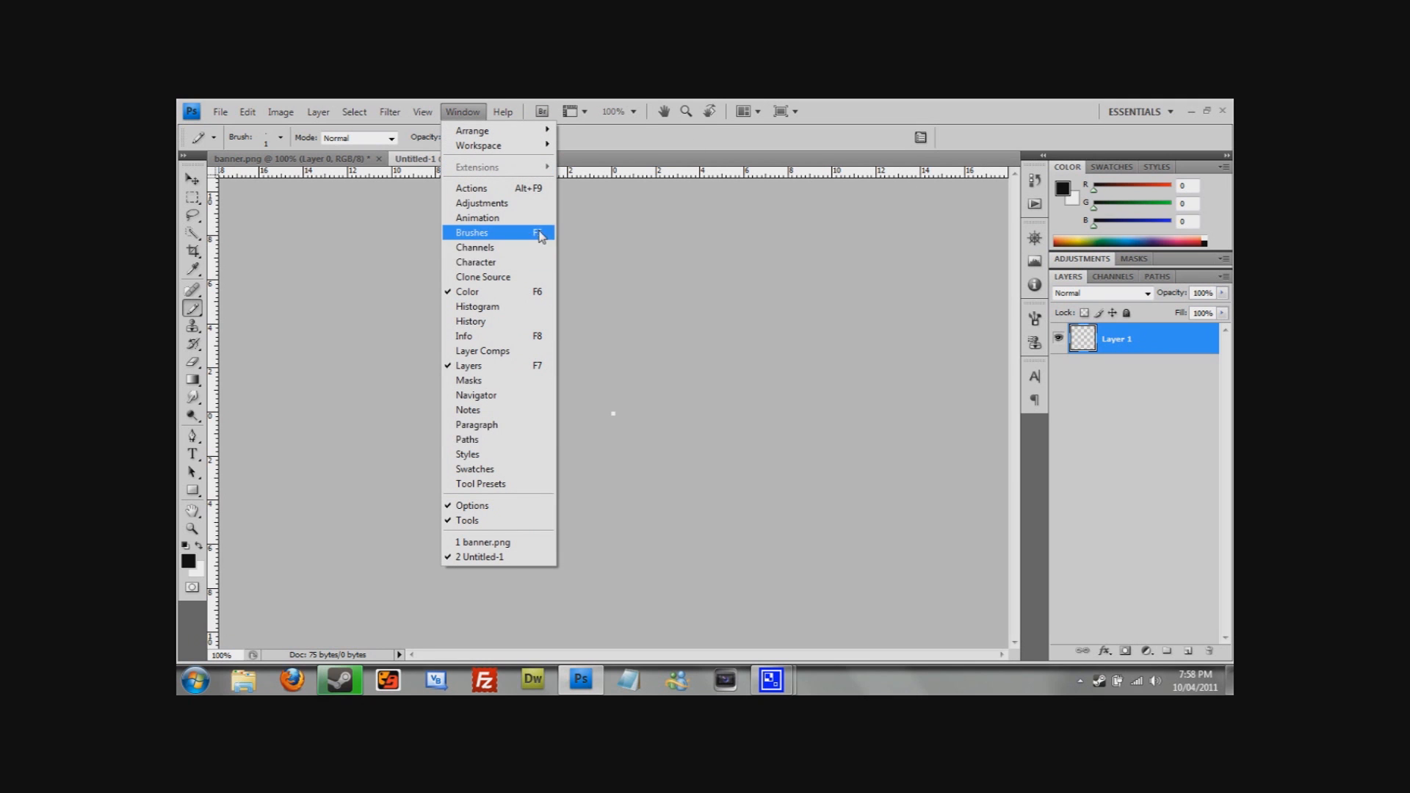
pyautogui.click(477, 395)
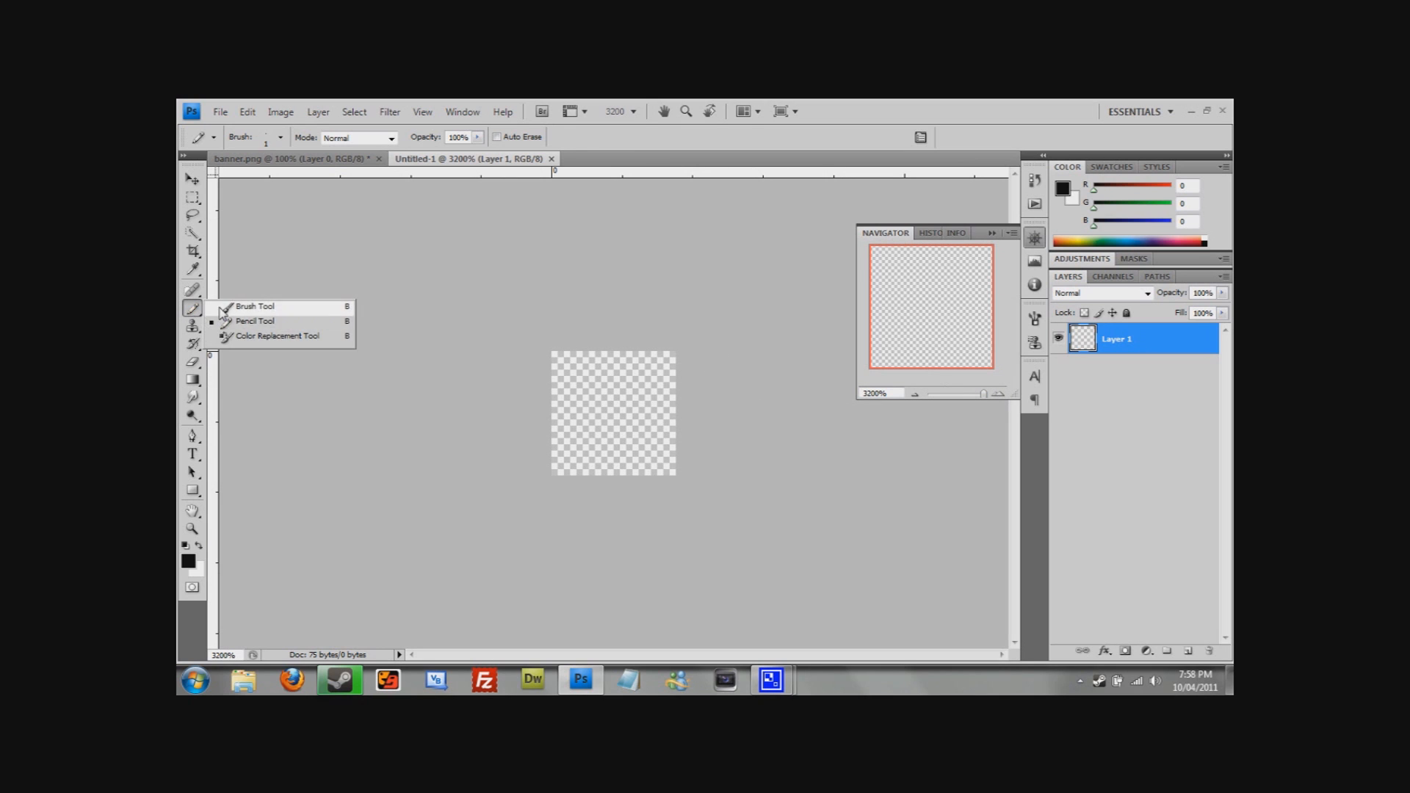
# - Select the Pencil Tool from the brush tool flyout
pyautogui.click(255, 305)
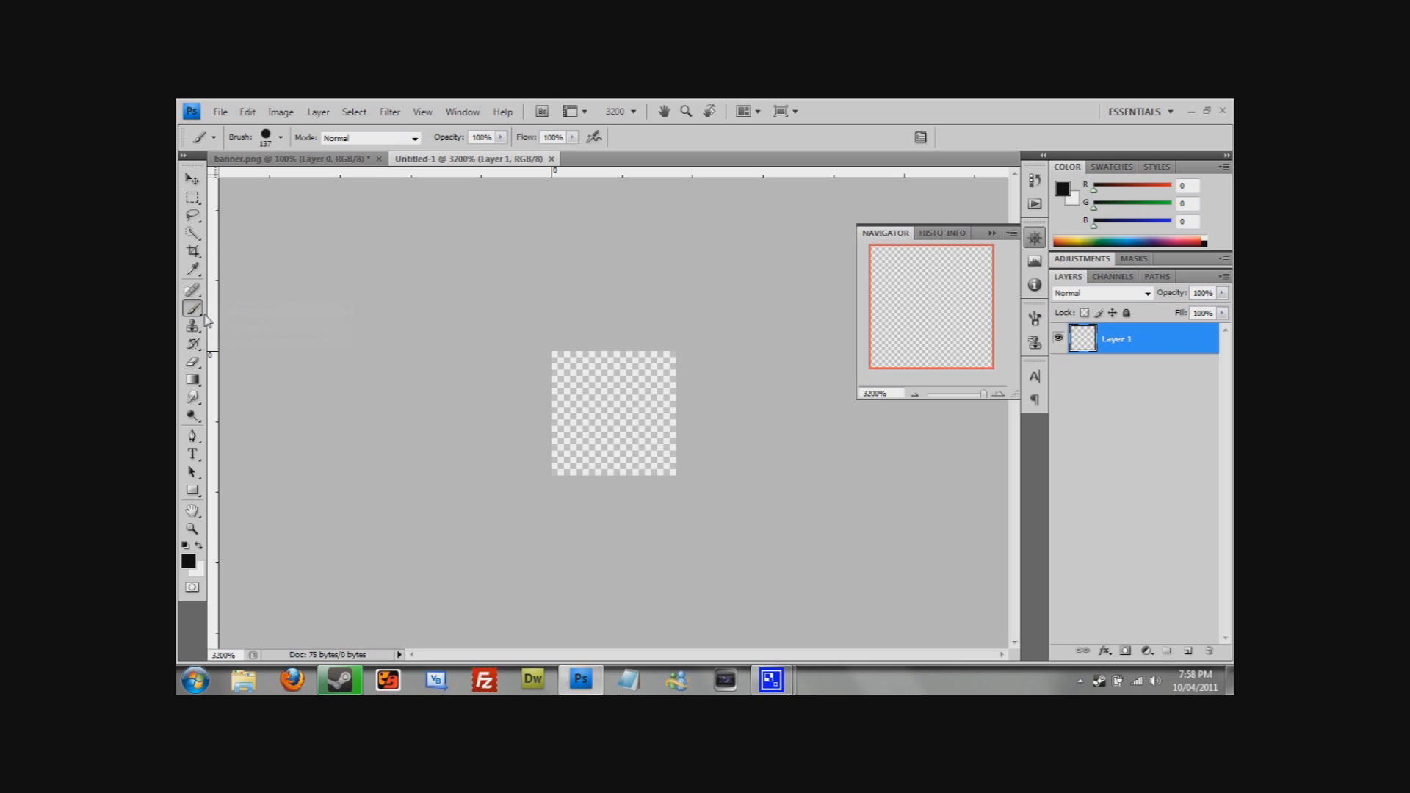
pyautogui.moveTo(183, 402)
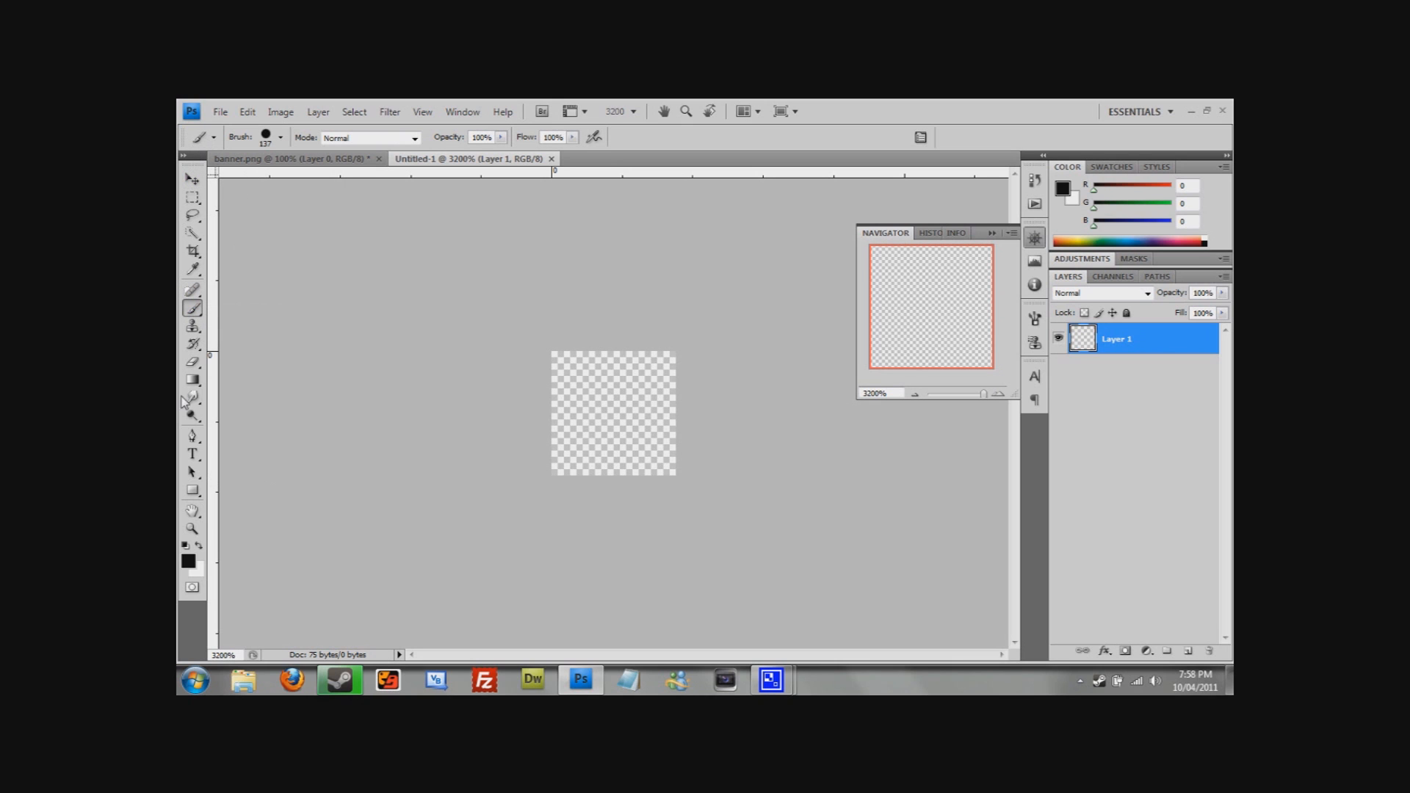
pyautogui.click(192, 309)
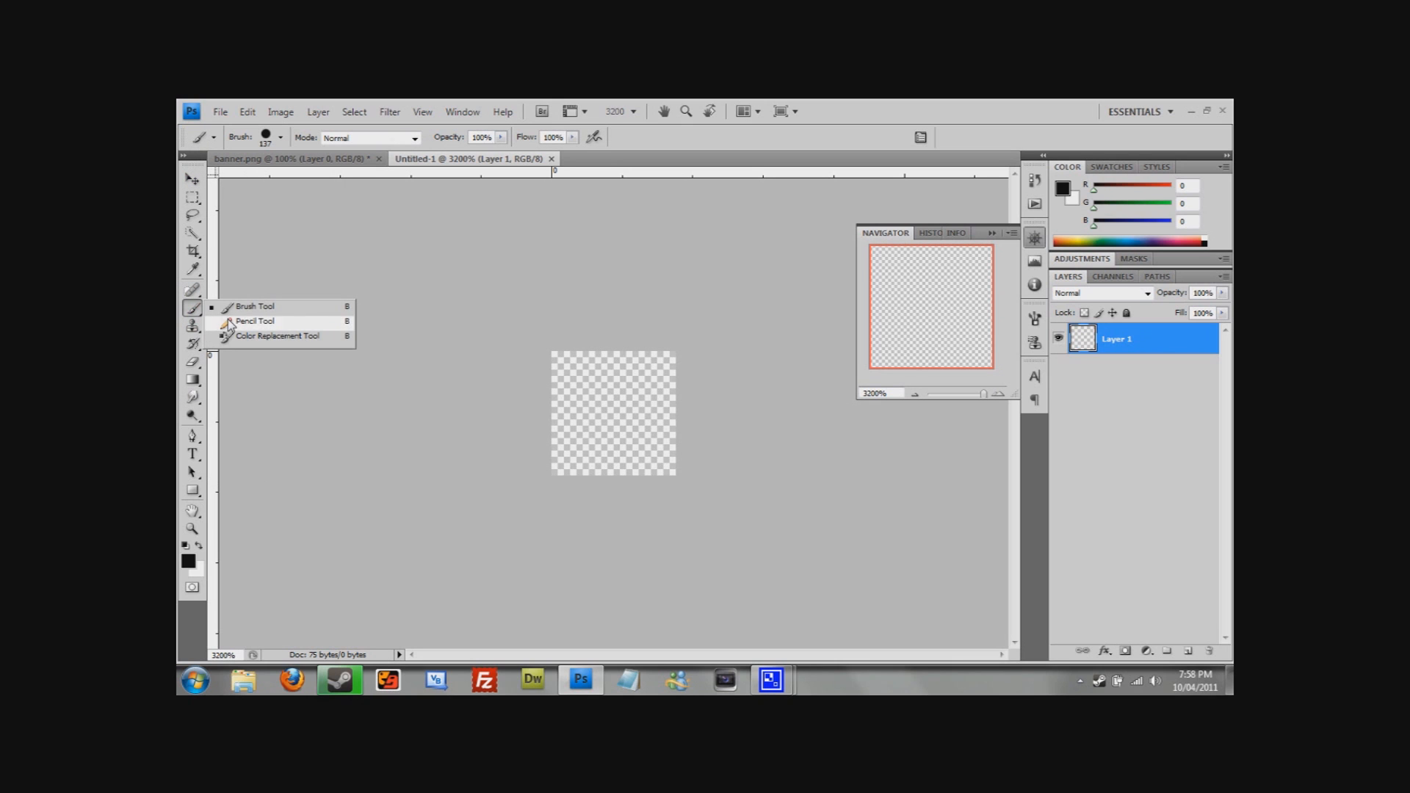
pyautogui.click(253, 321)
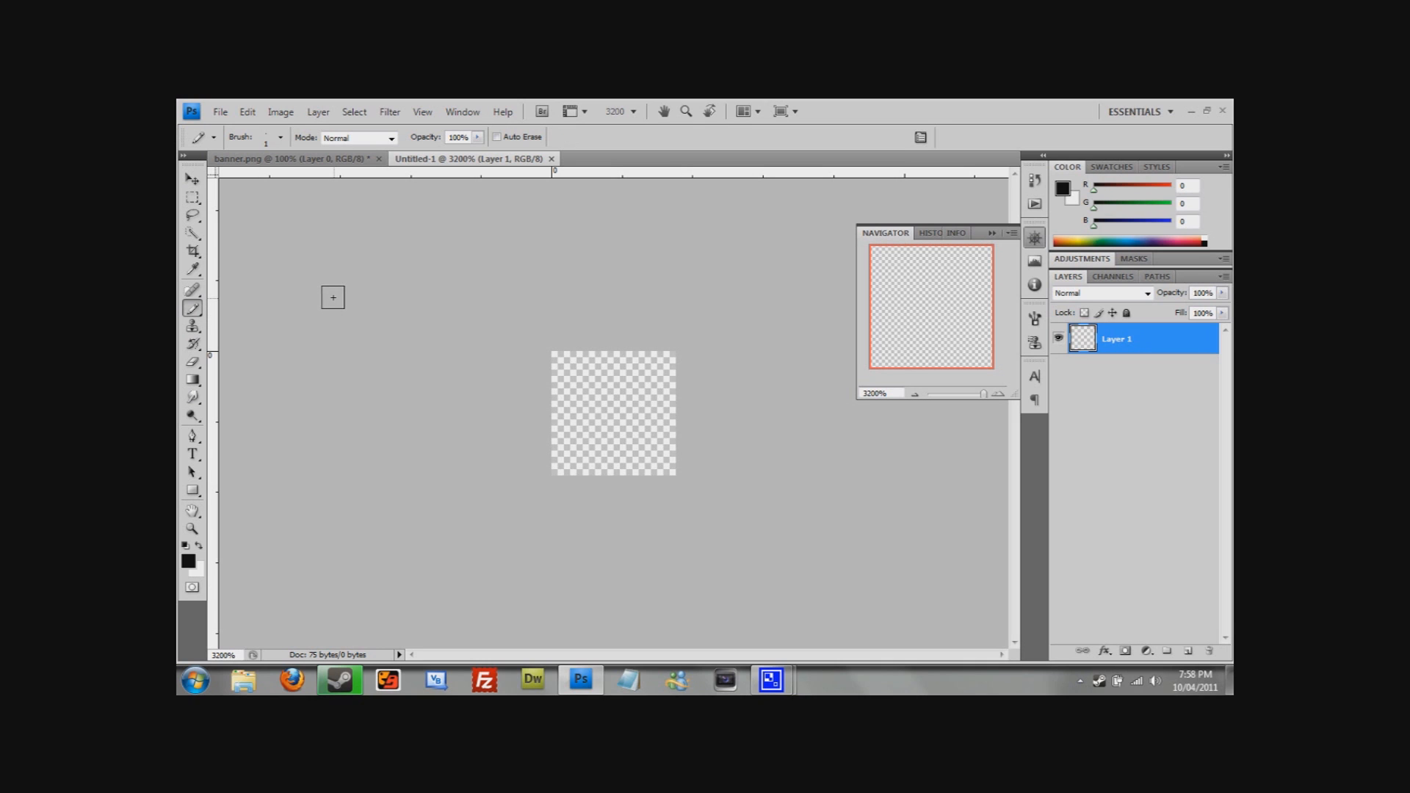
pyautogui.moveTo(213, 532)
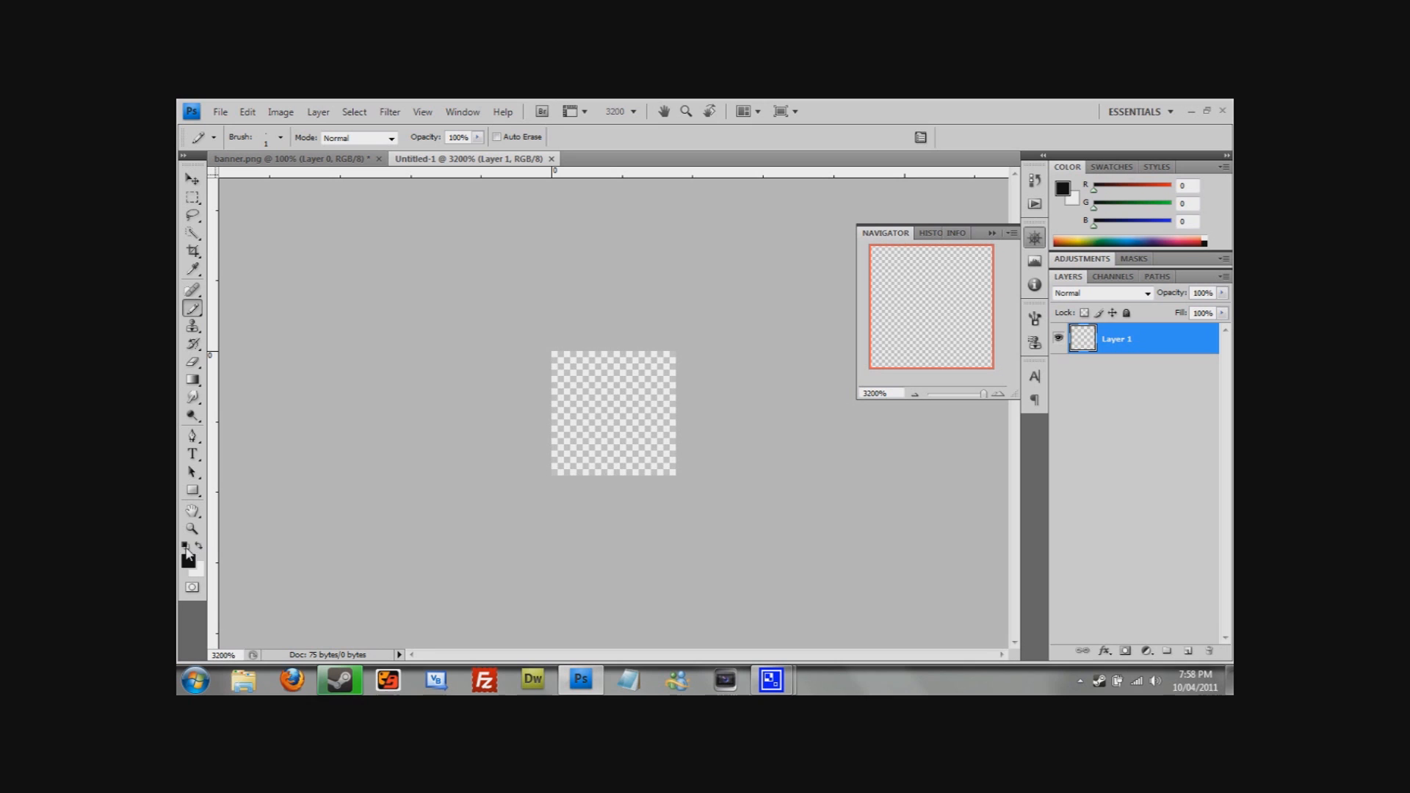
# - Make black the foreground colour and paint the bottom-left pixel
pyautogui.click(196, 546)
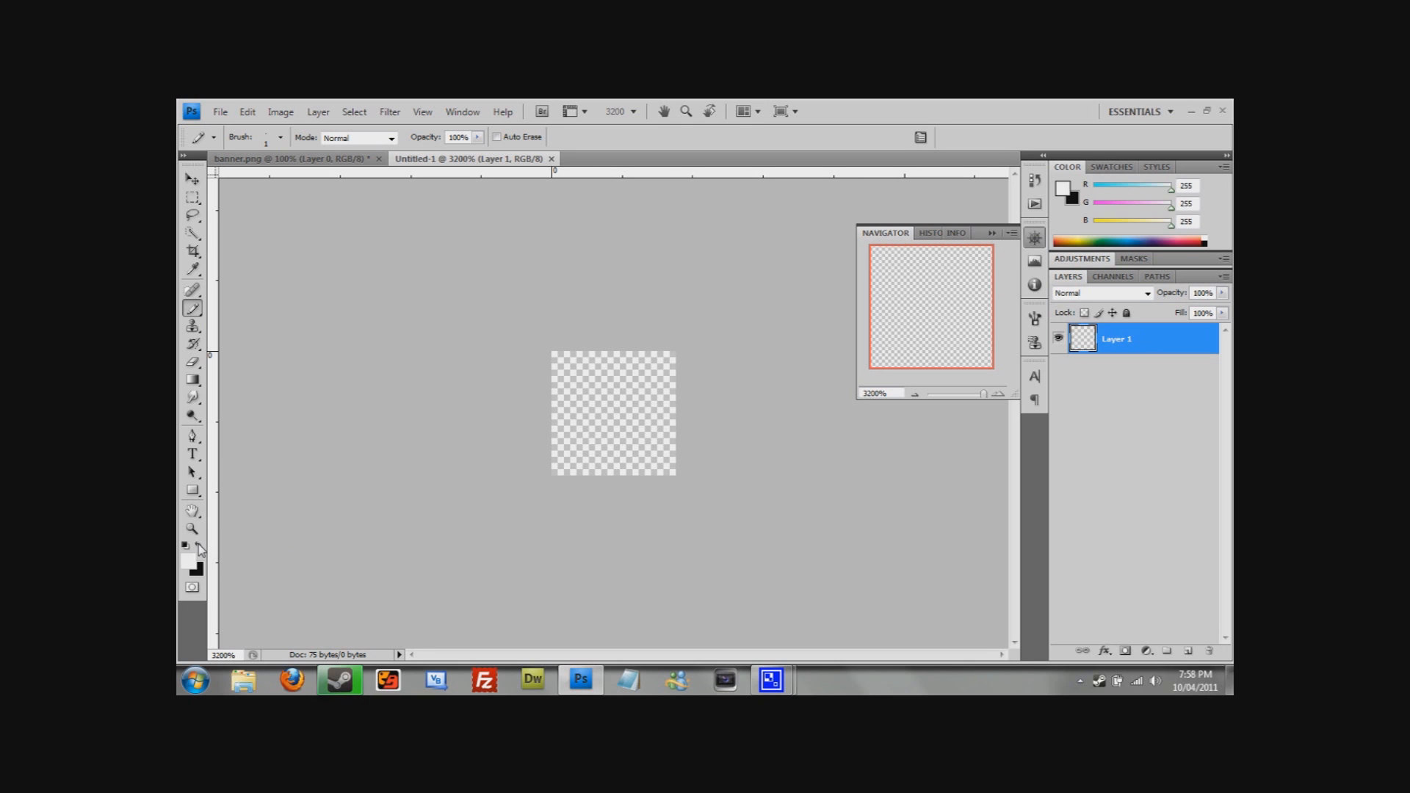
pyautogui.click(199, 545)
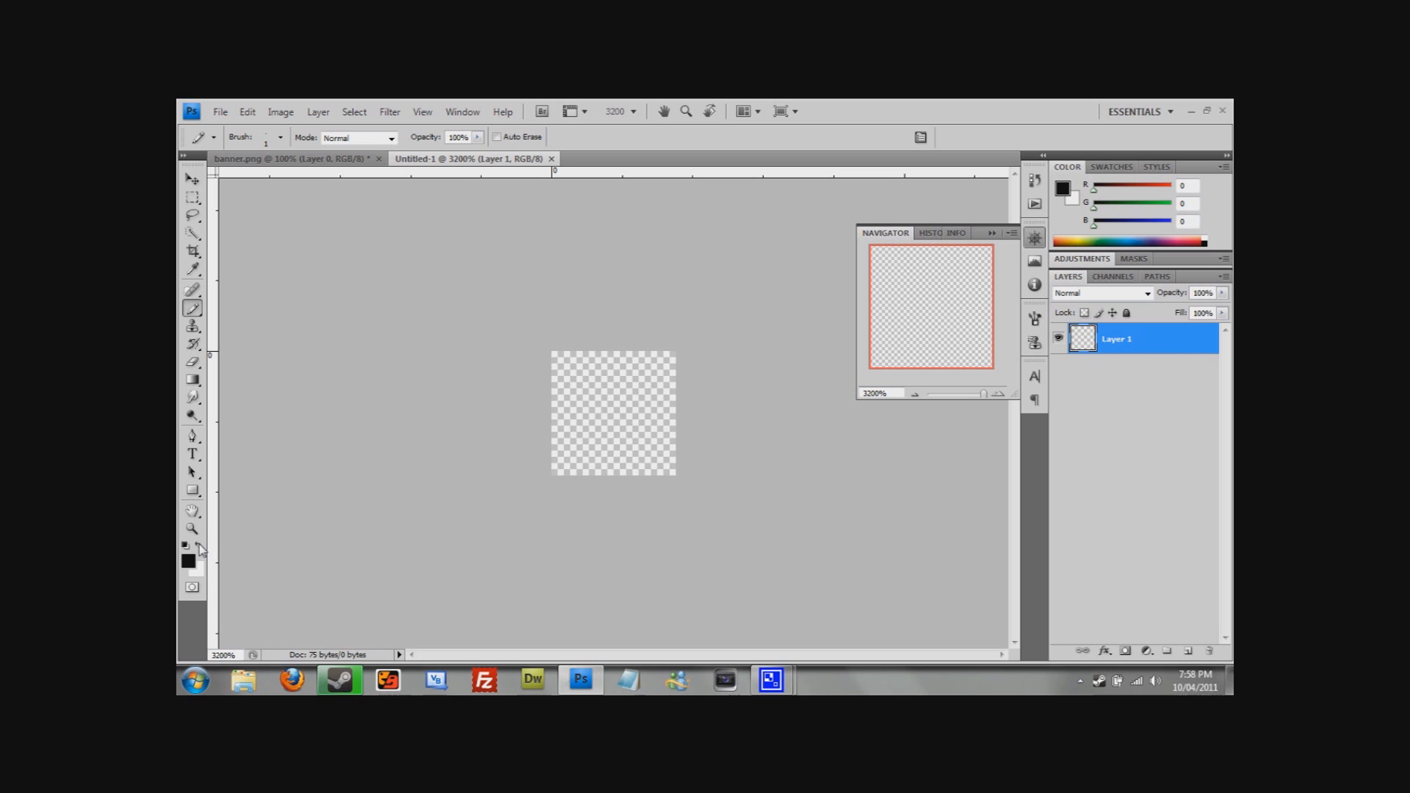
pyautogui.moveTo(748, 431)
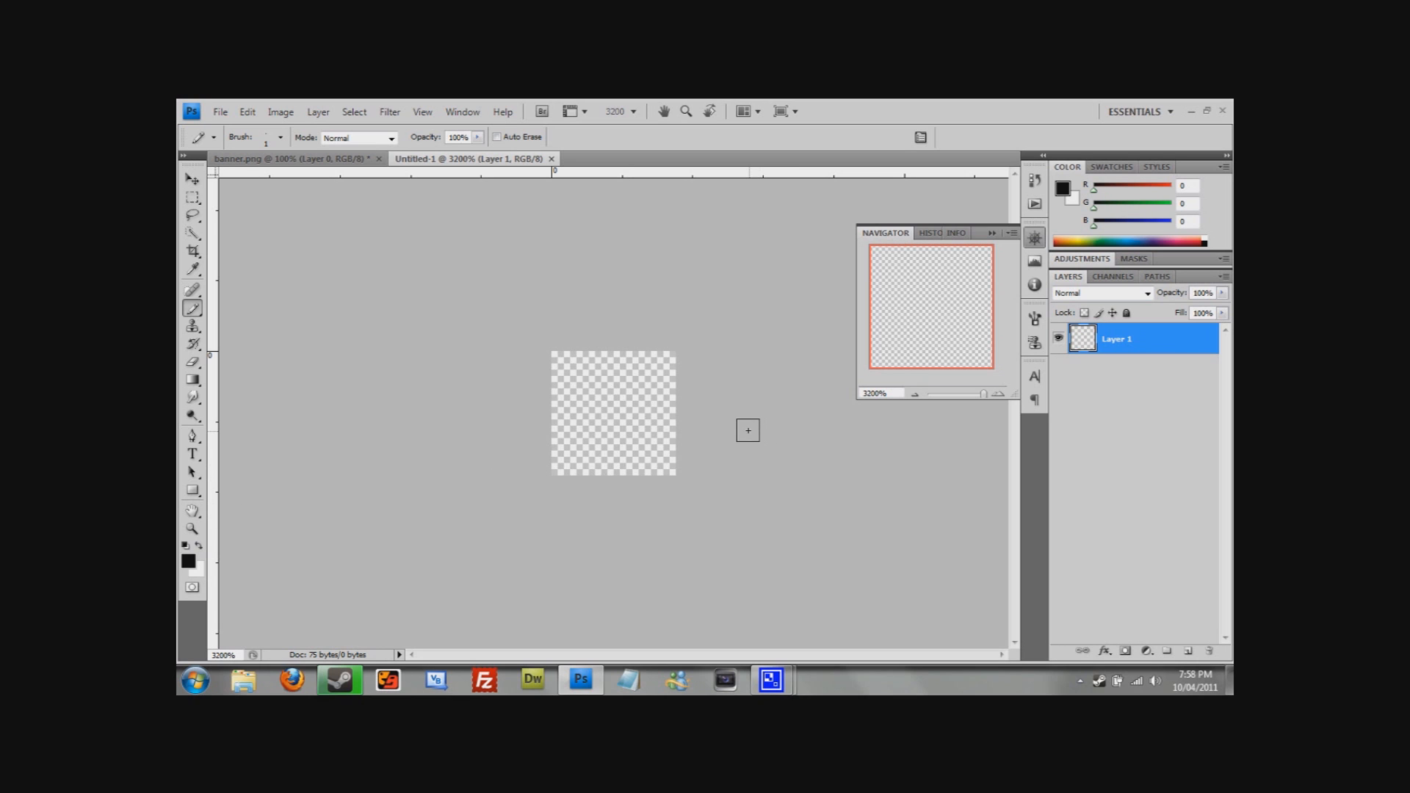
pyautogui.moveTo(555, 464)
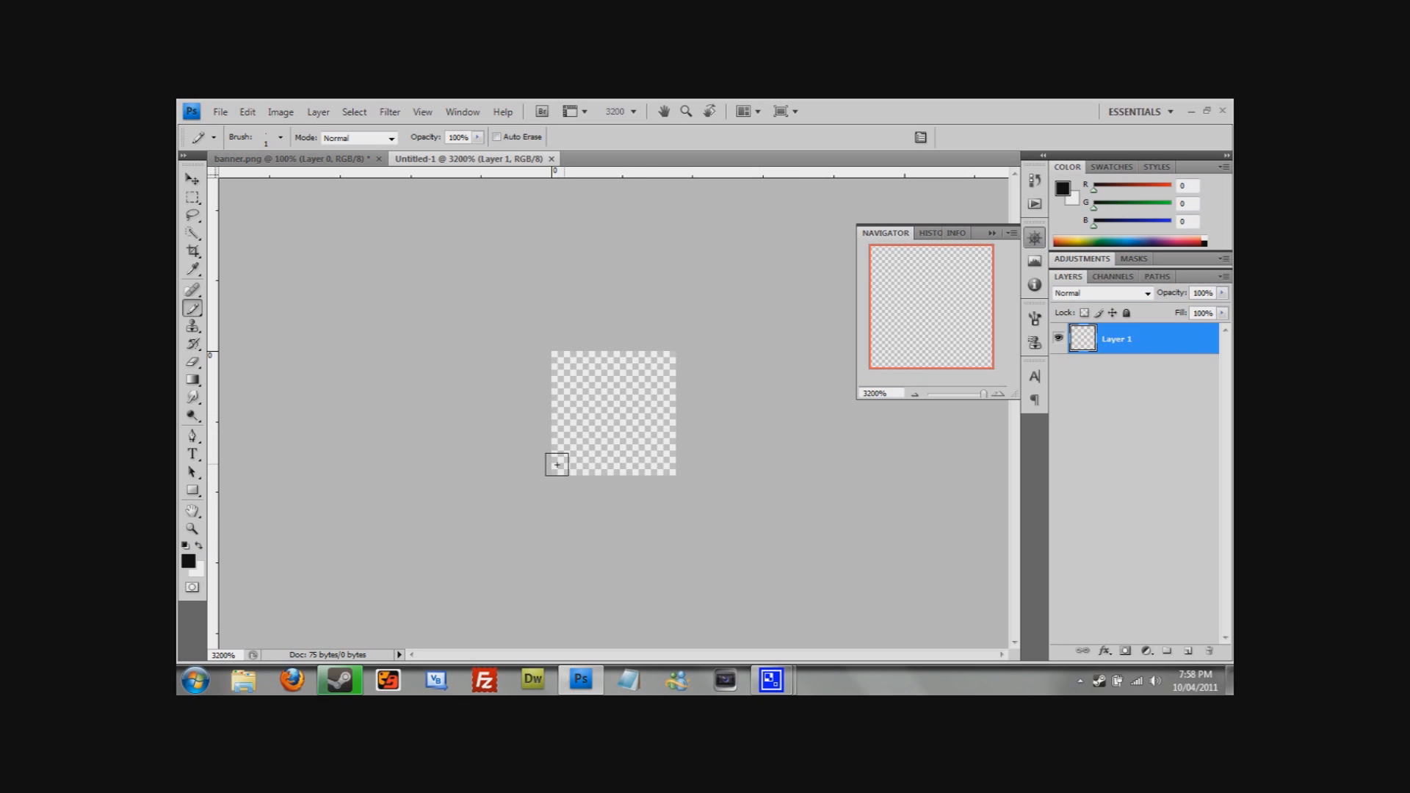
pyautogui.moveTo(566, 459)
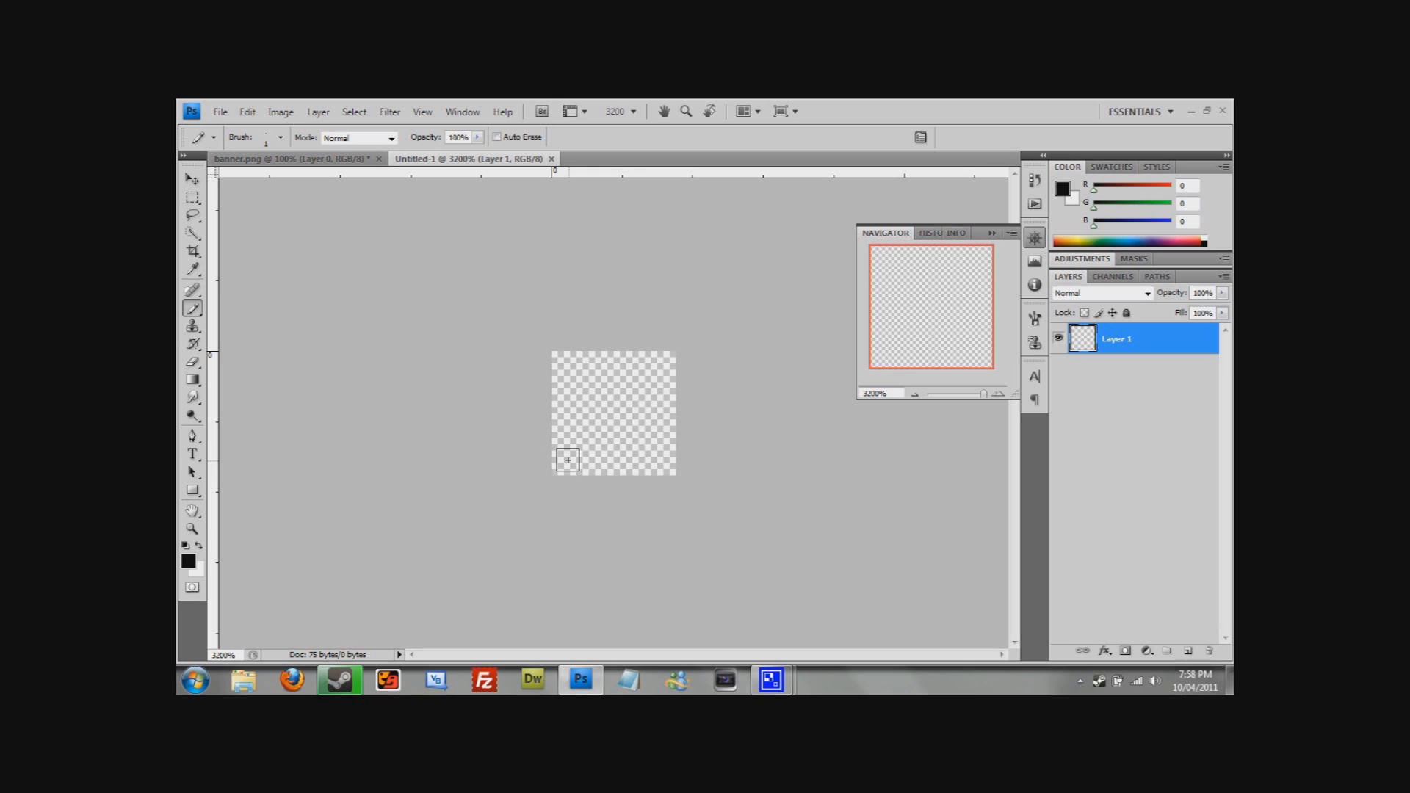
pyautogui.click(566, 460)
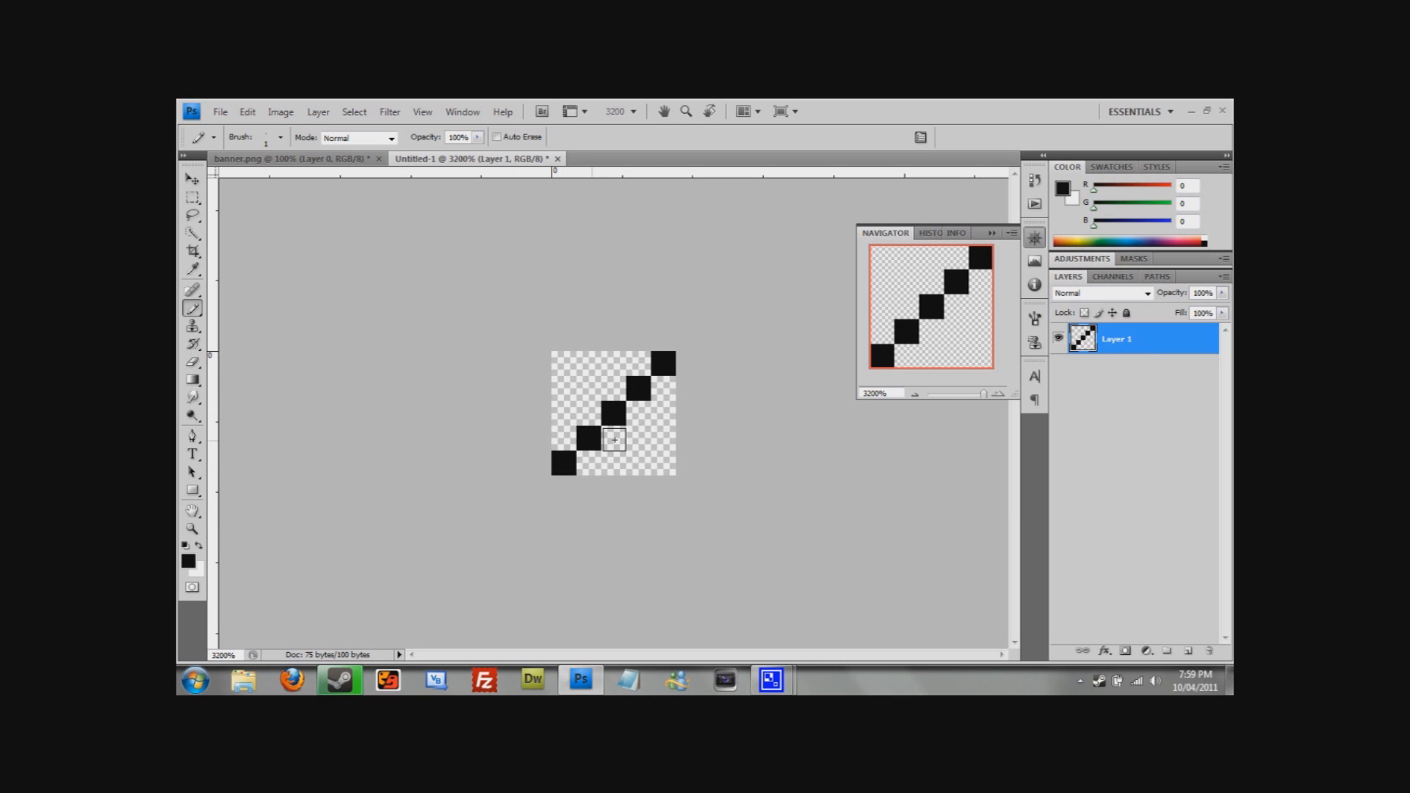
pyautogui.moveTo(669, 463)
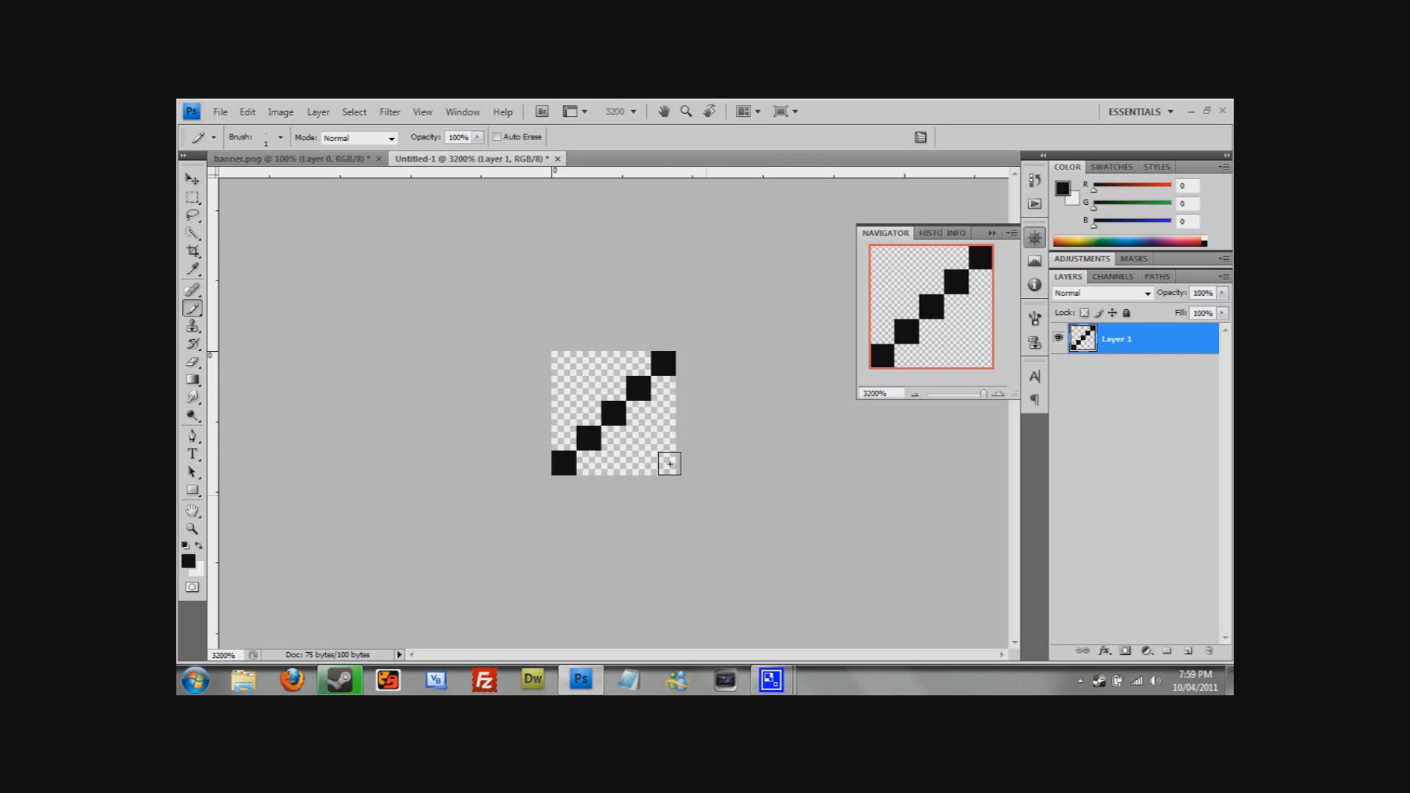
pyautogui.moveTo(780, 254)
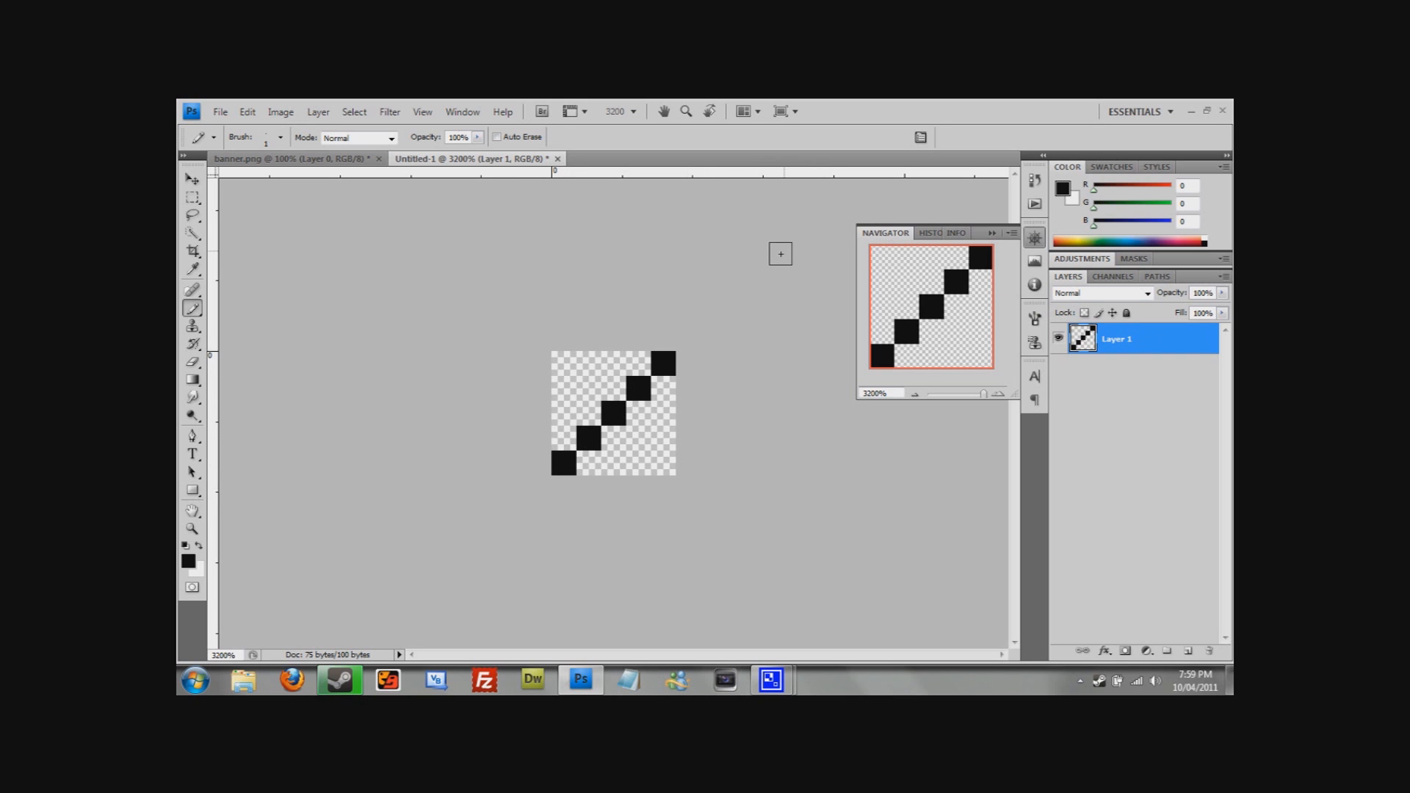
pyautogui.moveTo(301, 180)
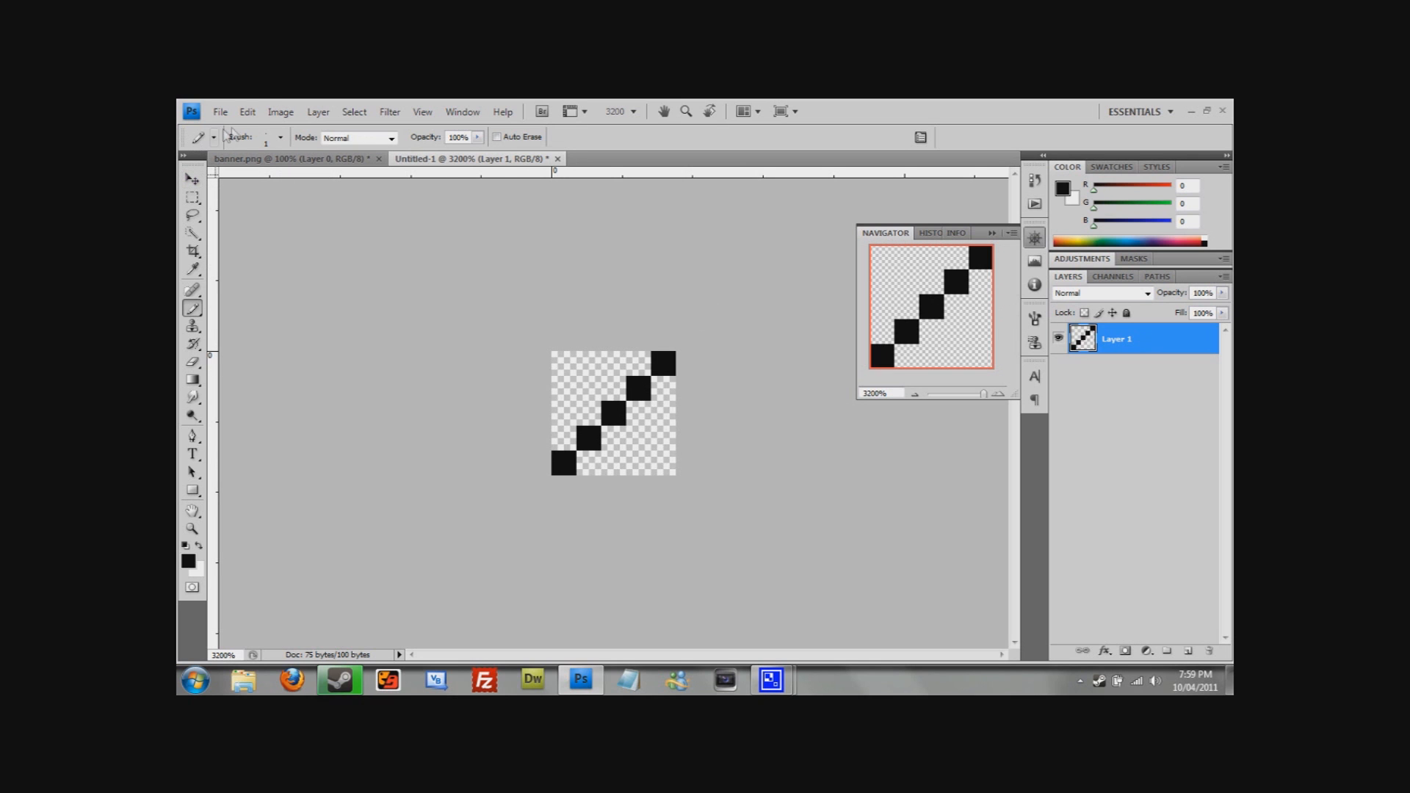
# - Define the diagonal tile as a pattern named 'Black Scanline'
pyautogui.click(247, 111)
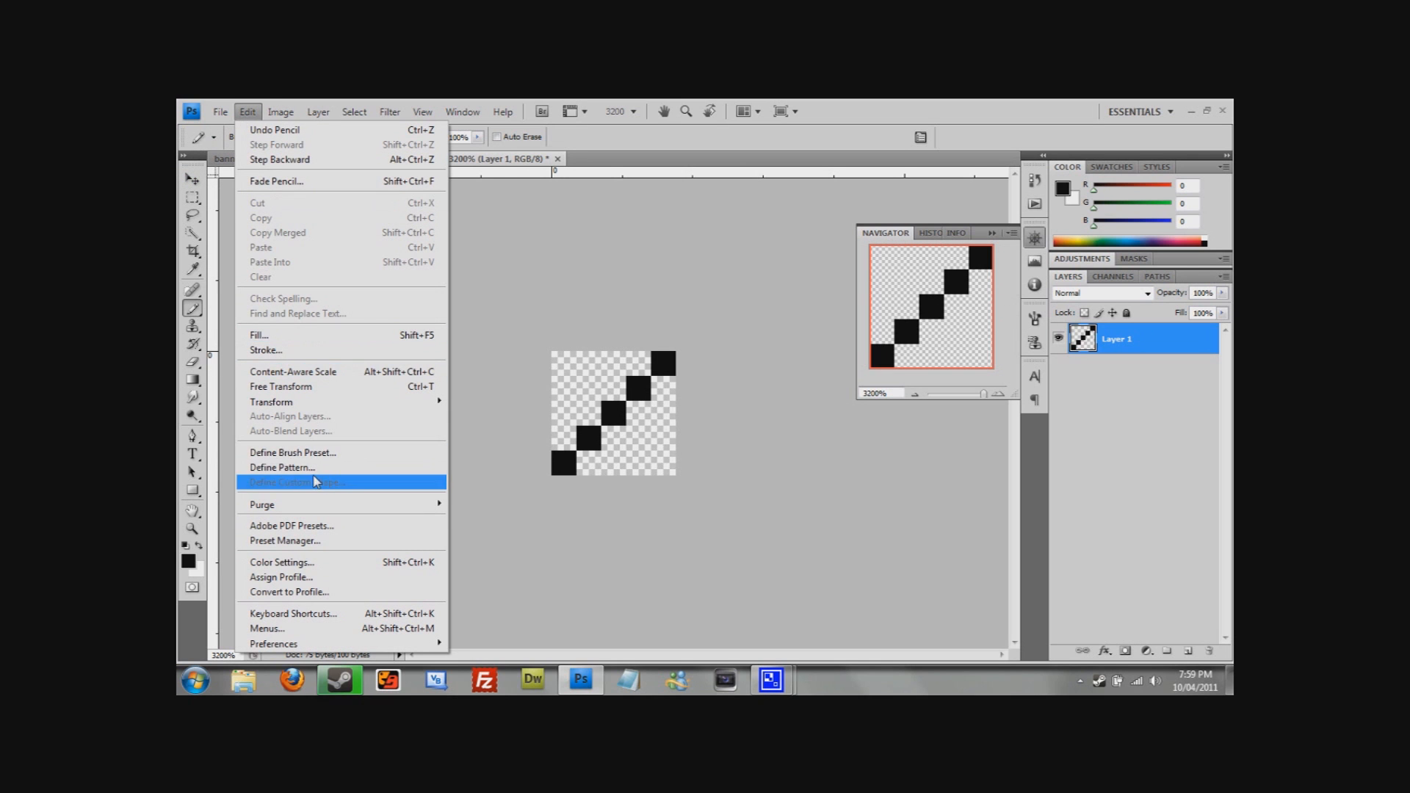
pyautogui.click(281, 467)
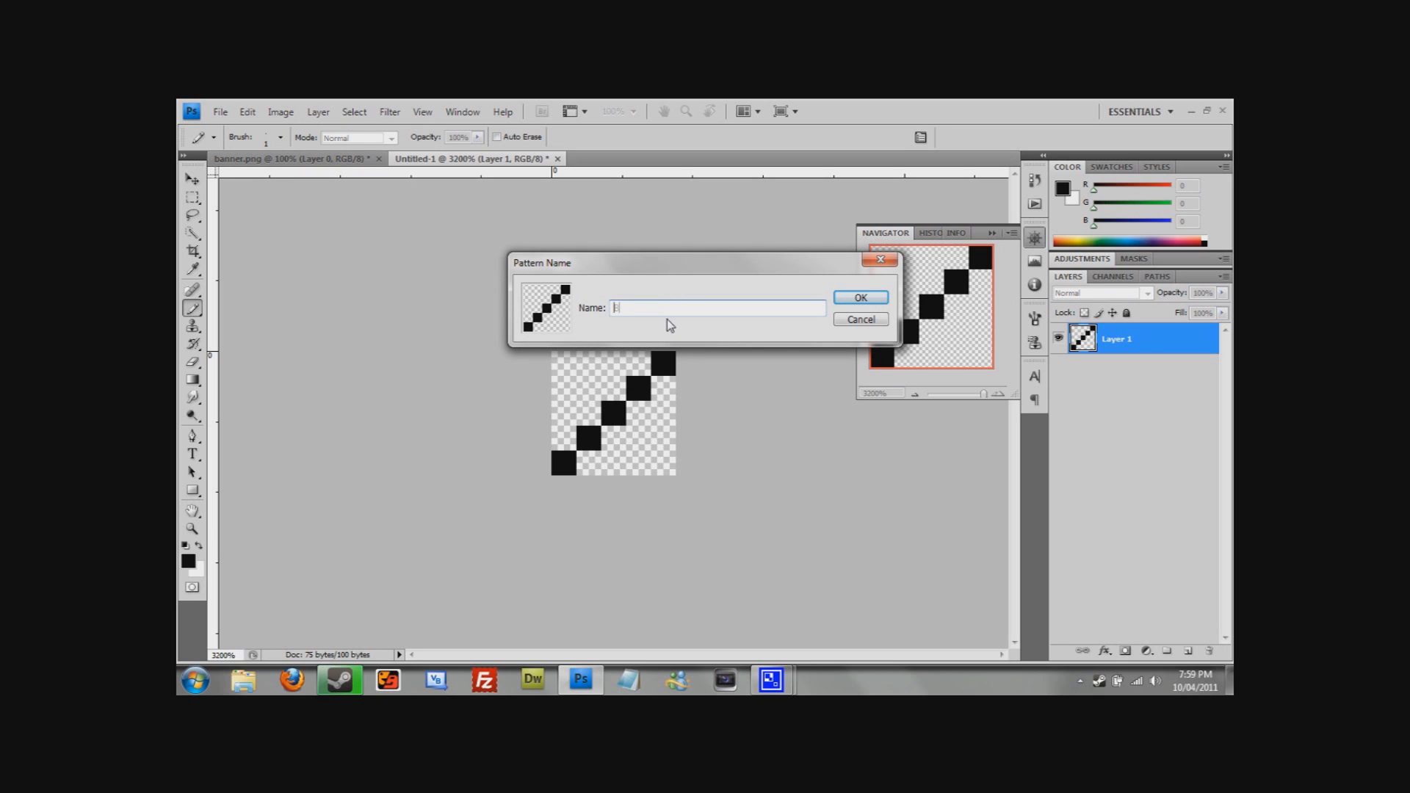
pyautogui.write('Black Scanline')
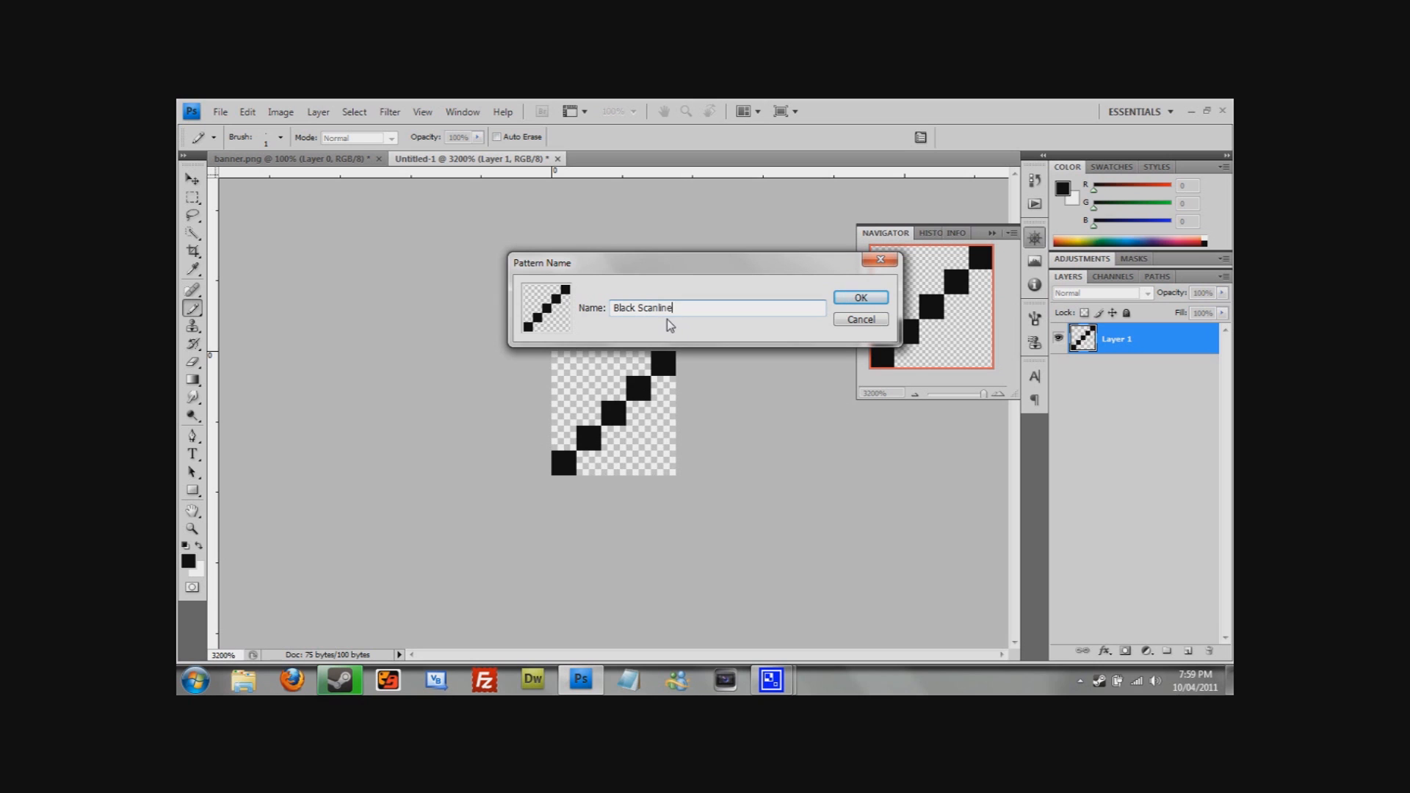
pyautogui.click(857, 296)
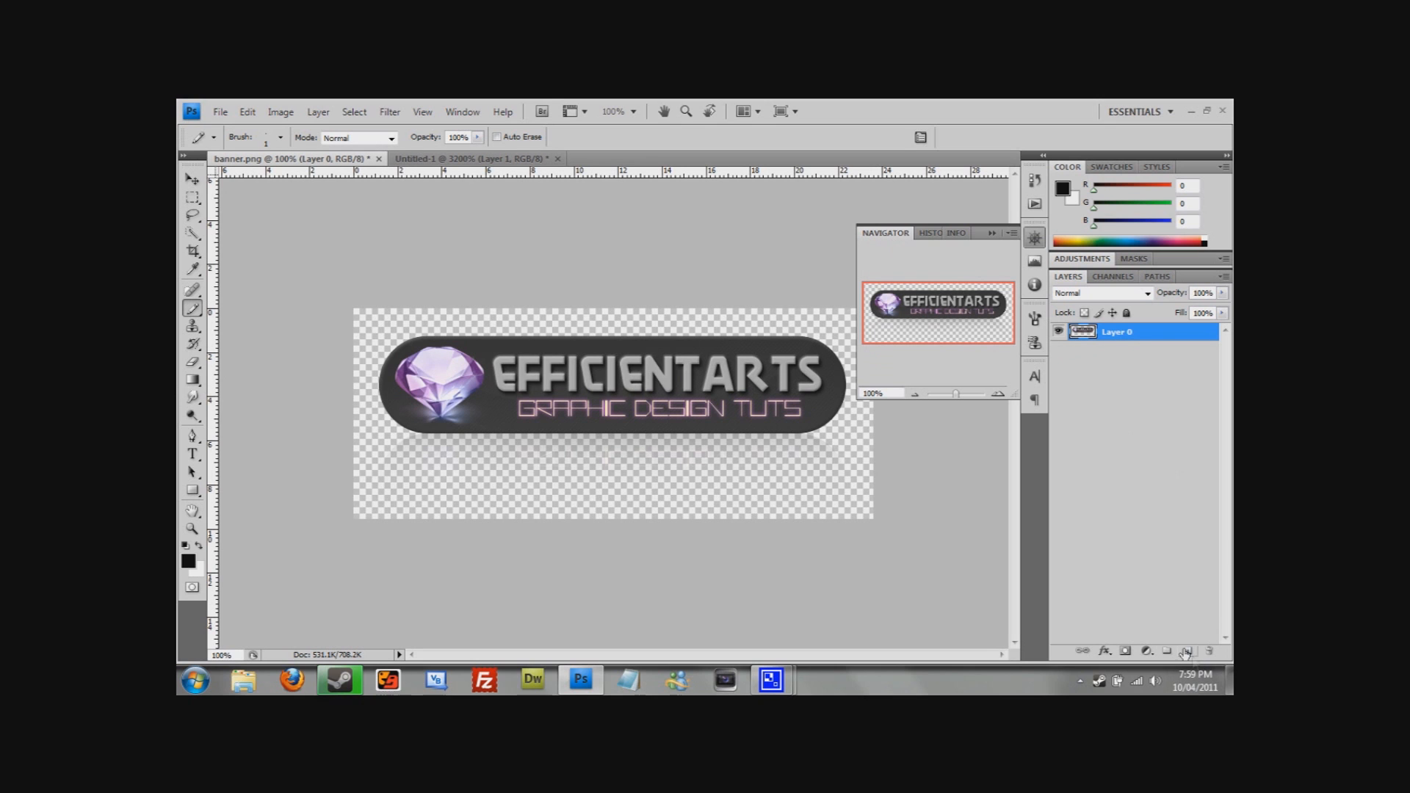
# - Add a new layer and fill it with the Black Scanline custom pattern
pyautogui.click(1185, 650)
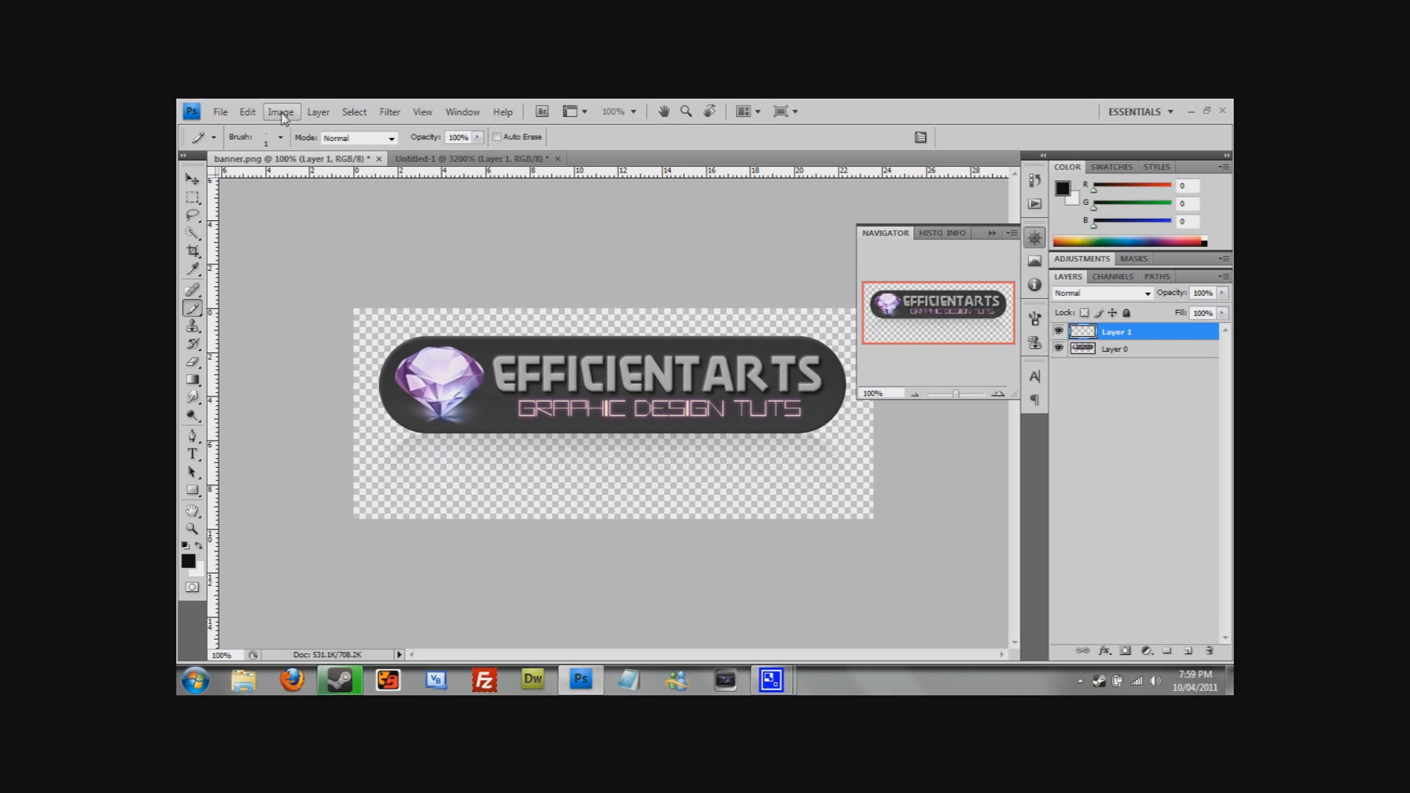
pyautogui.click(247, 112)
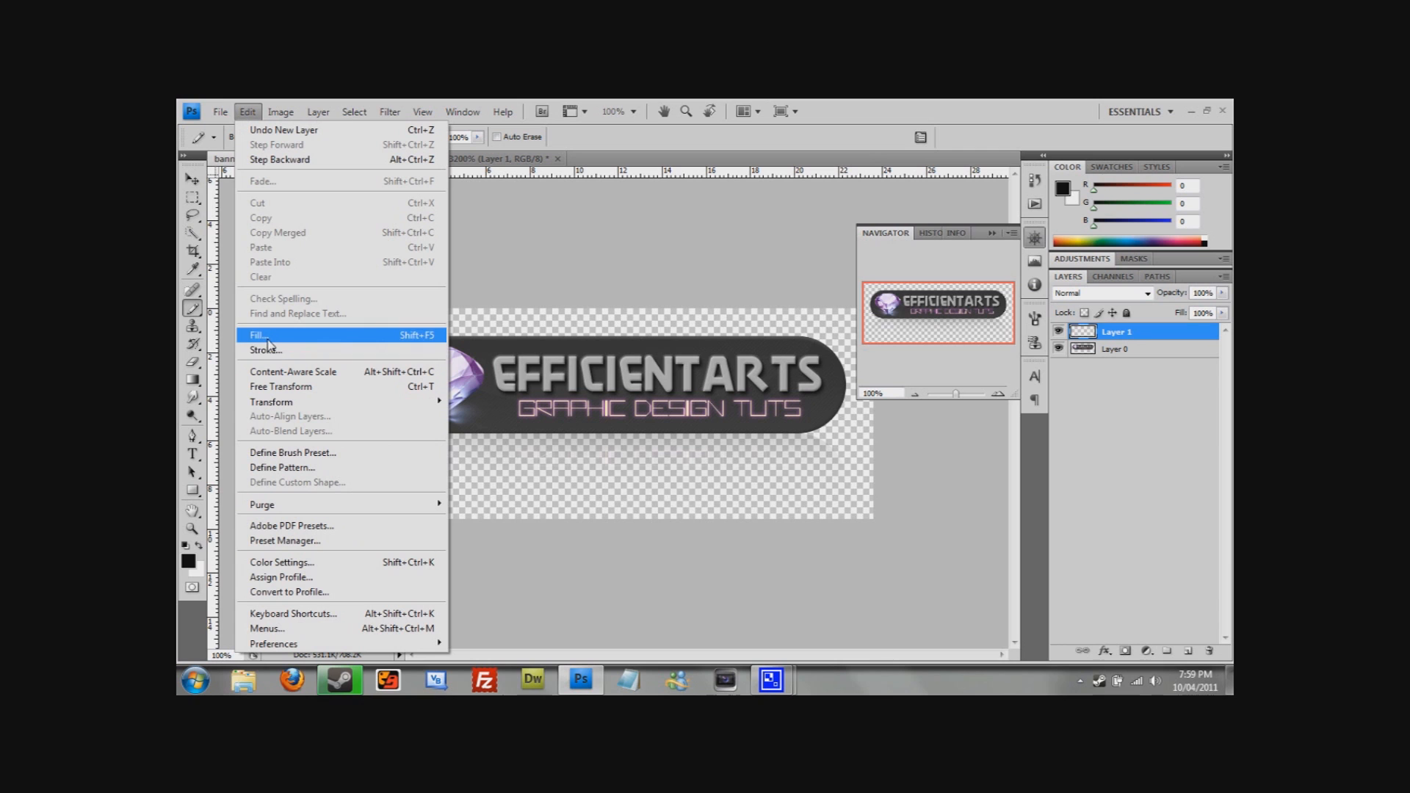
pyautogui.click(260, 335)
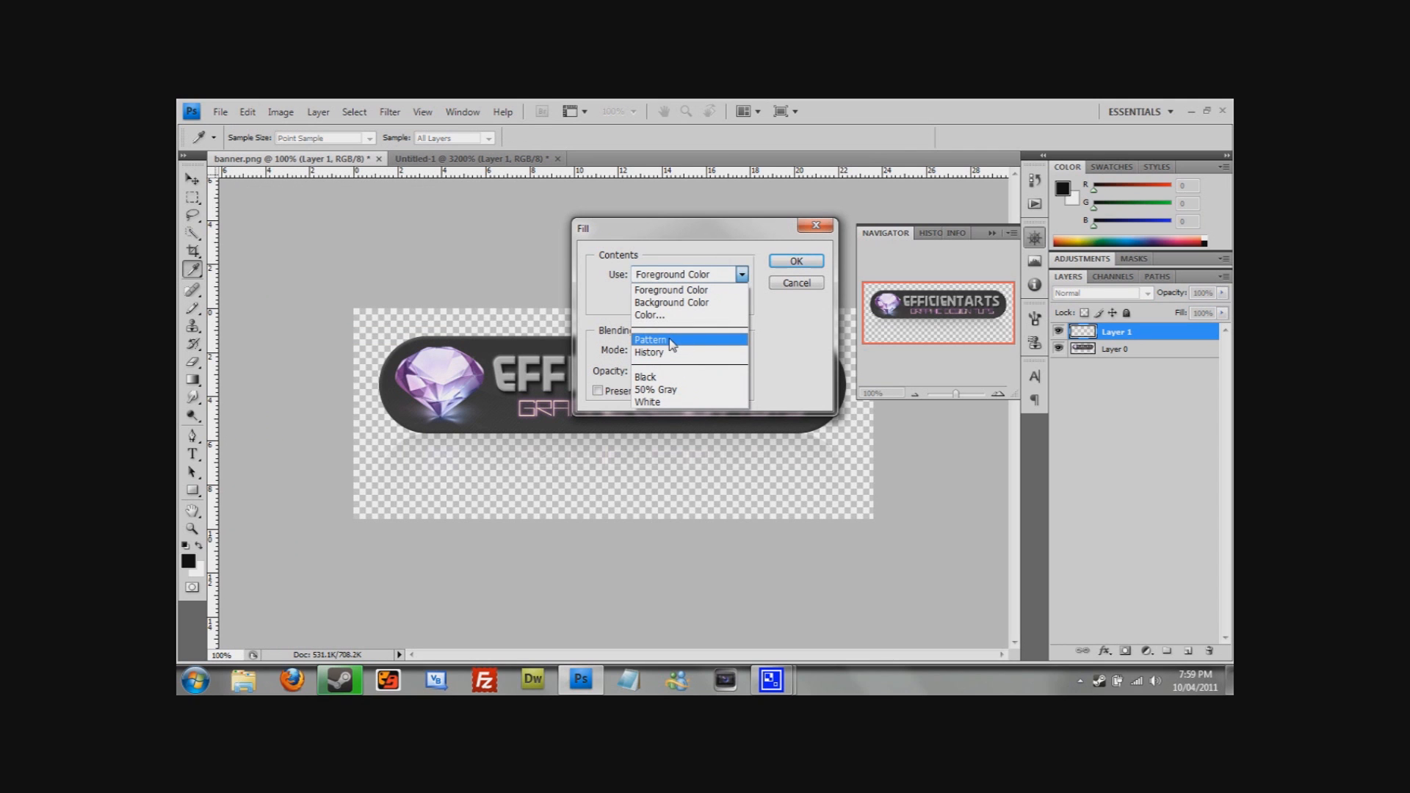
pyautogui.click(649, 340)
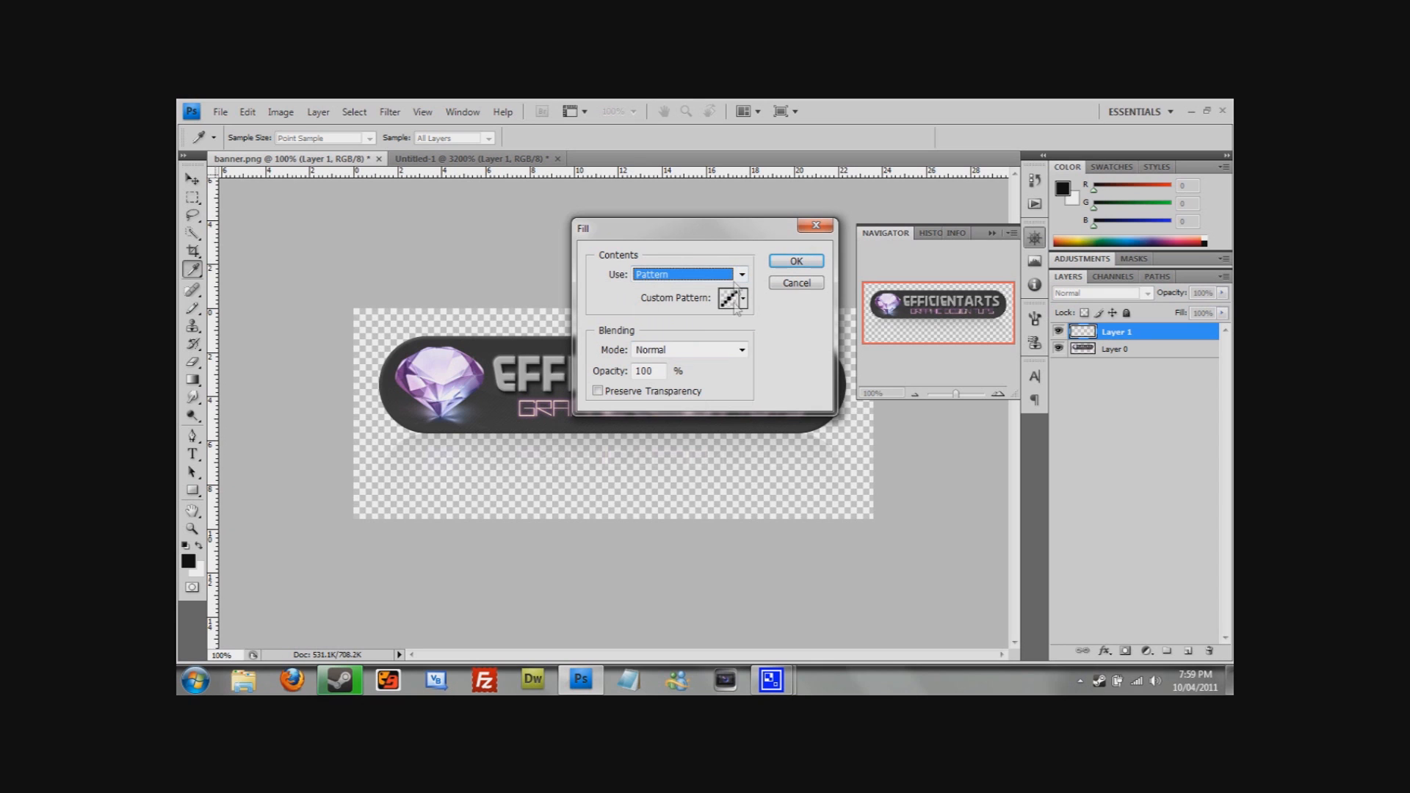
pyautogui.click(743, 297)
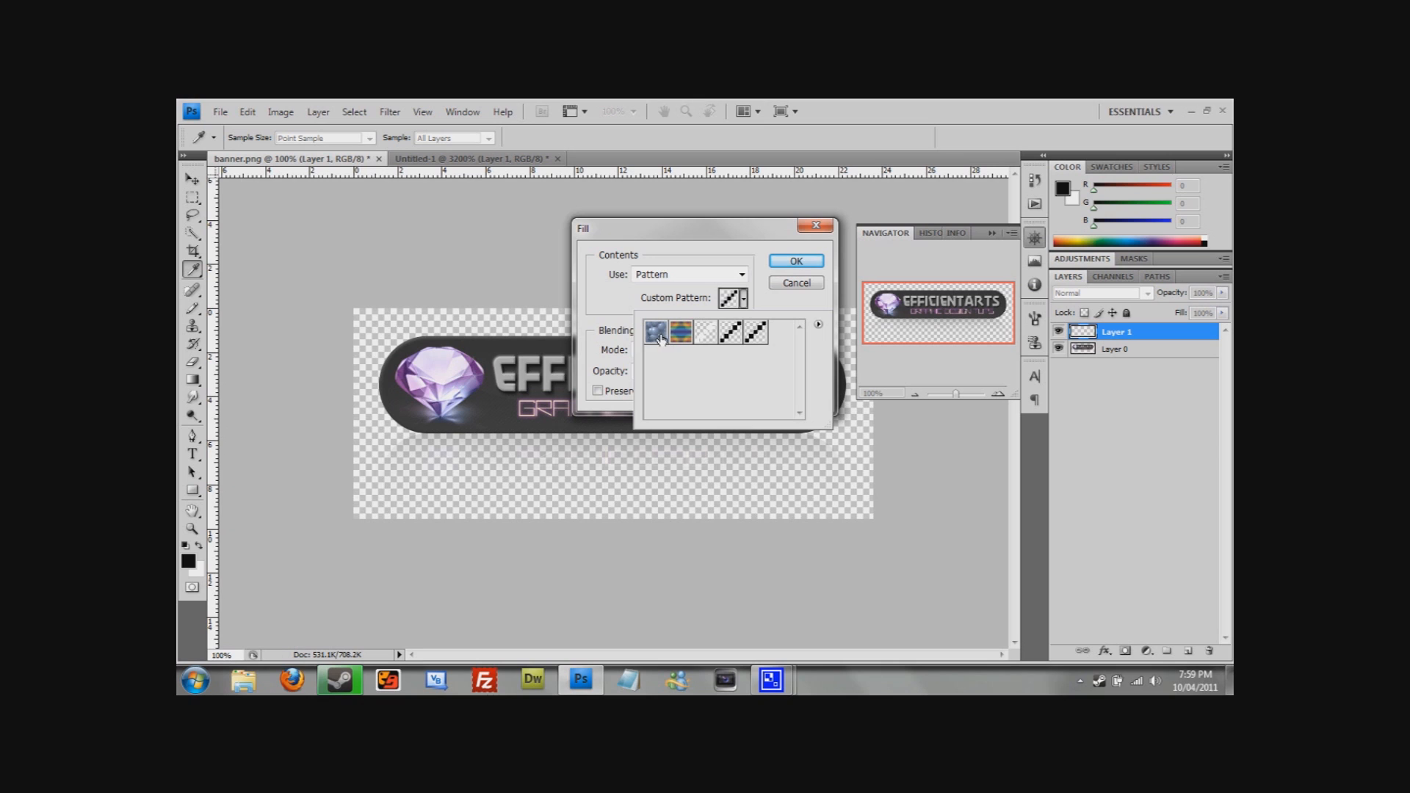
pyautogui.click(680, 332)
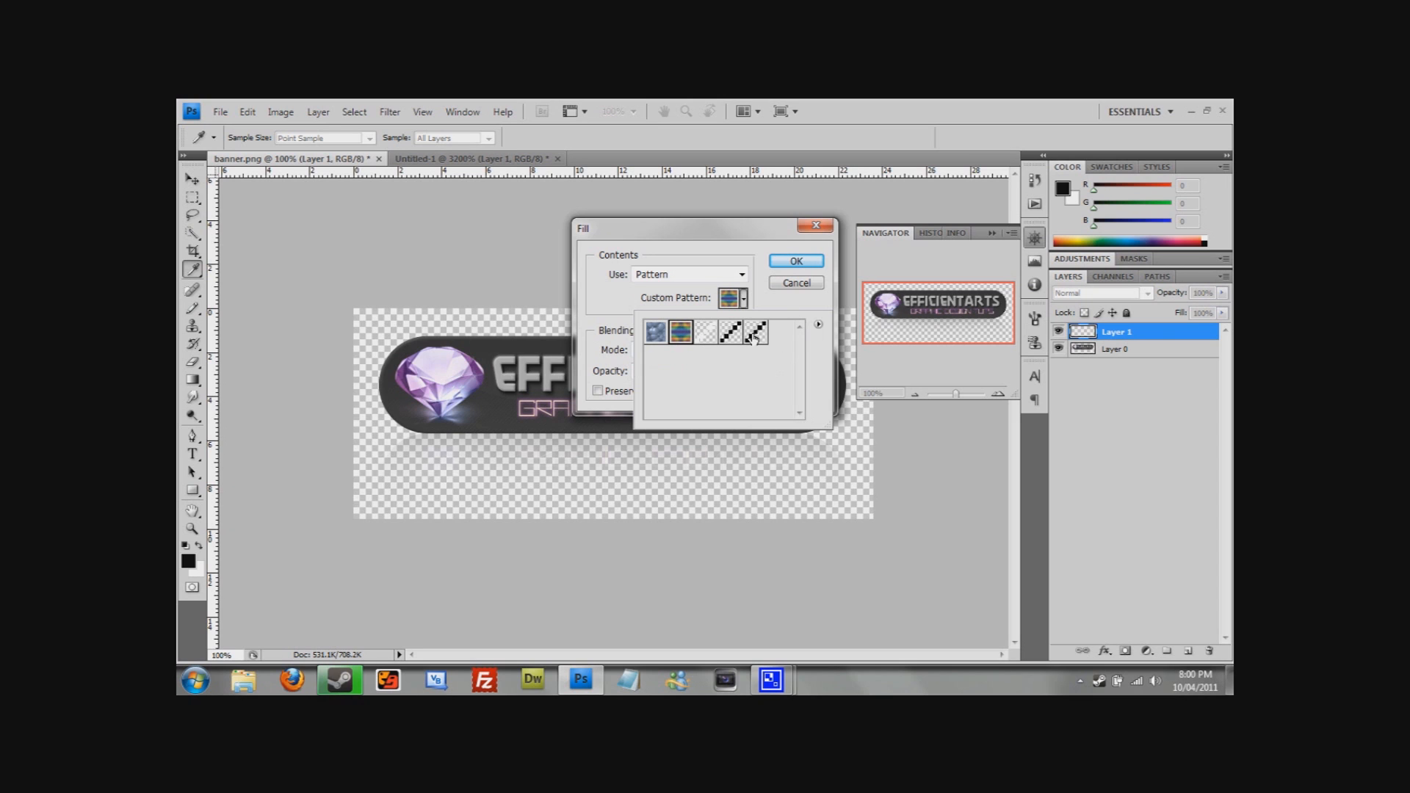
pyautogui.click(794, 261)
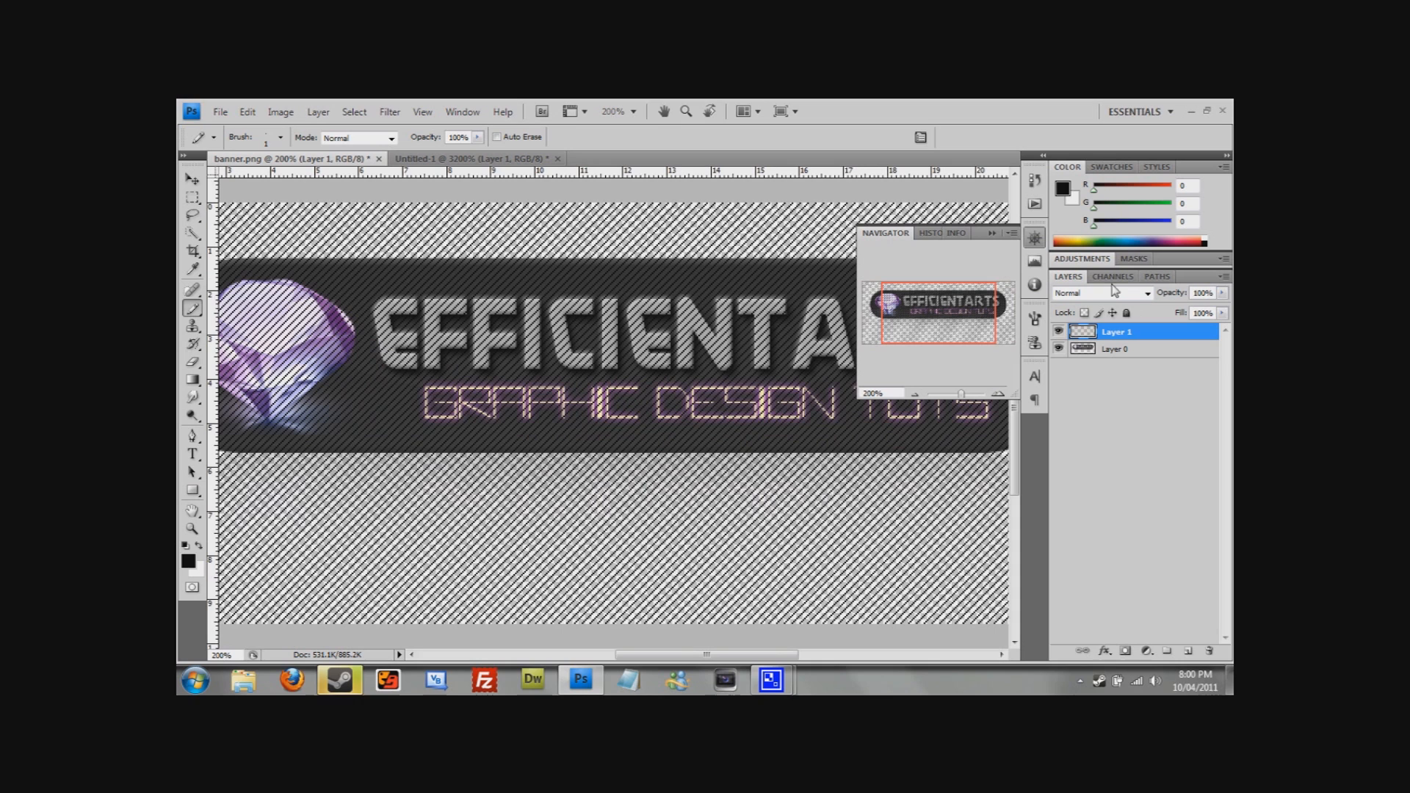
# - Set the scanline layer's blend mode to Overlay and its opacity to 20%
pyautogui.click(1145, 292)
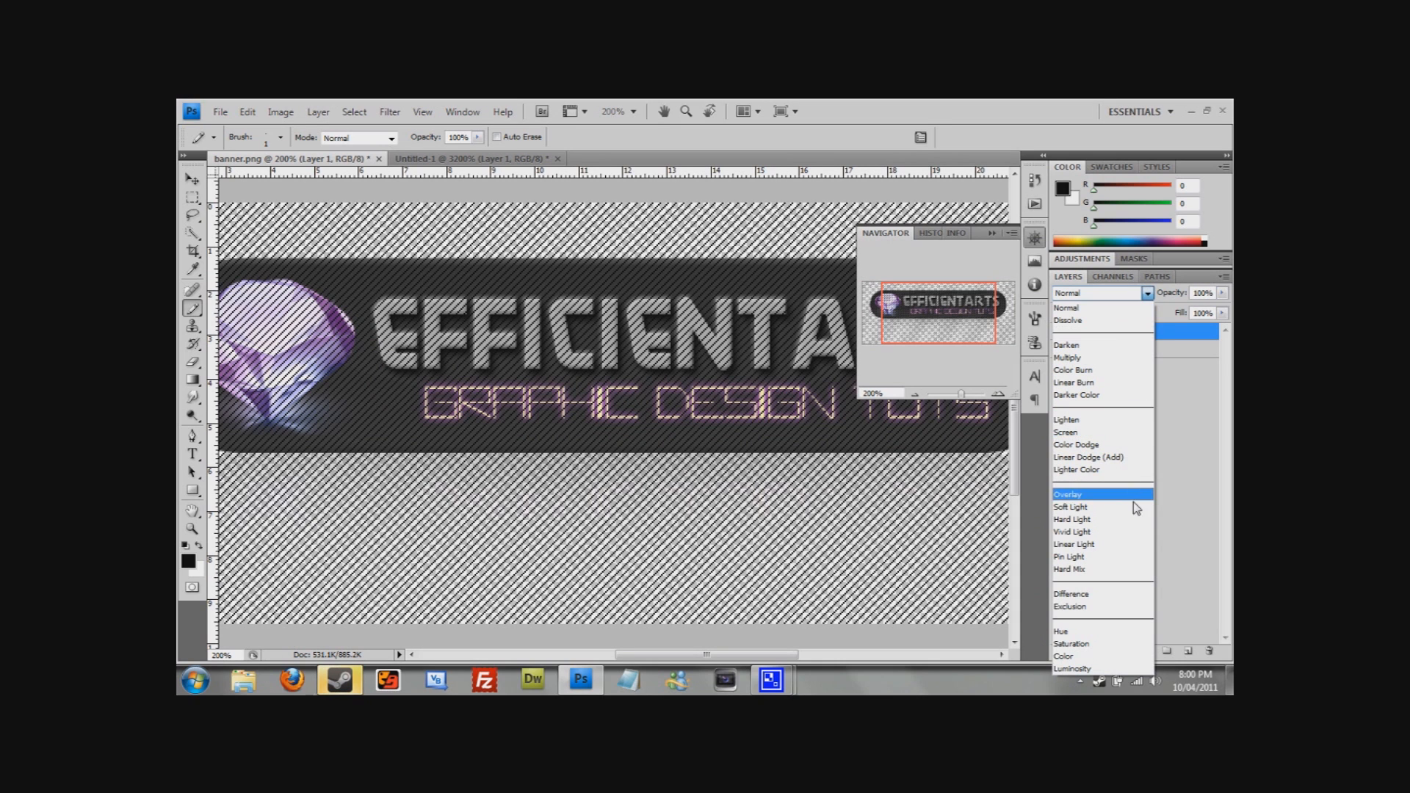
pyautogui.click(1068, 493)
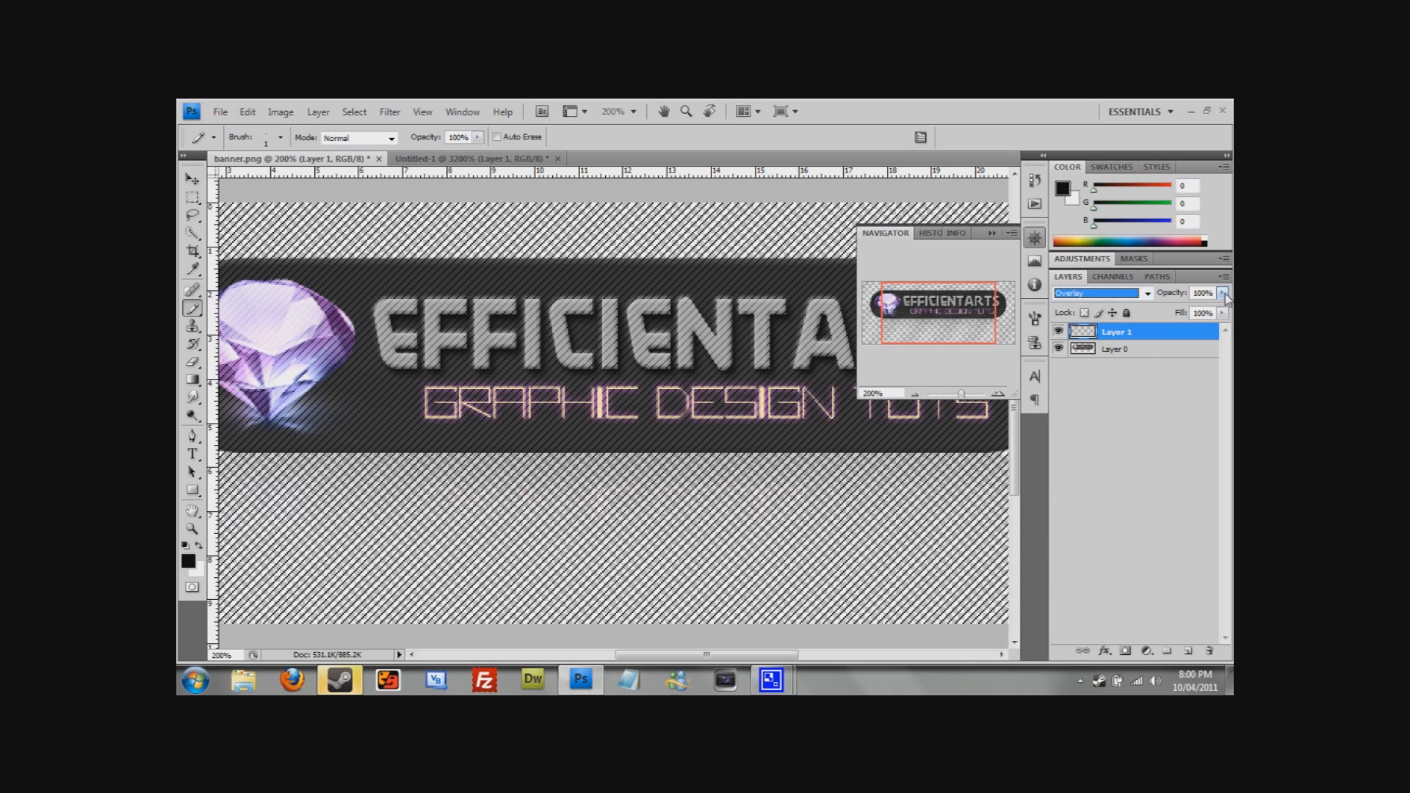
pyautogui.moveTo(1223, 305); pyautogui.dragTo(1155, 312)
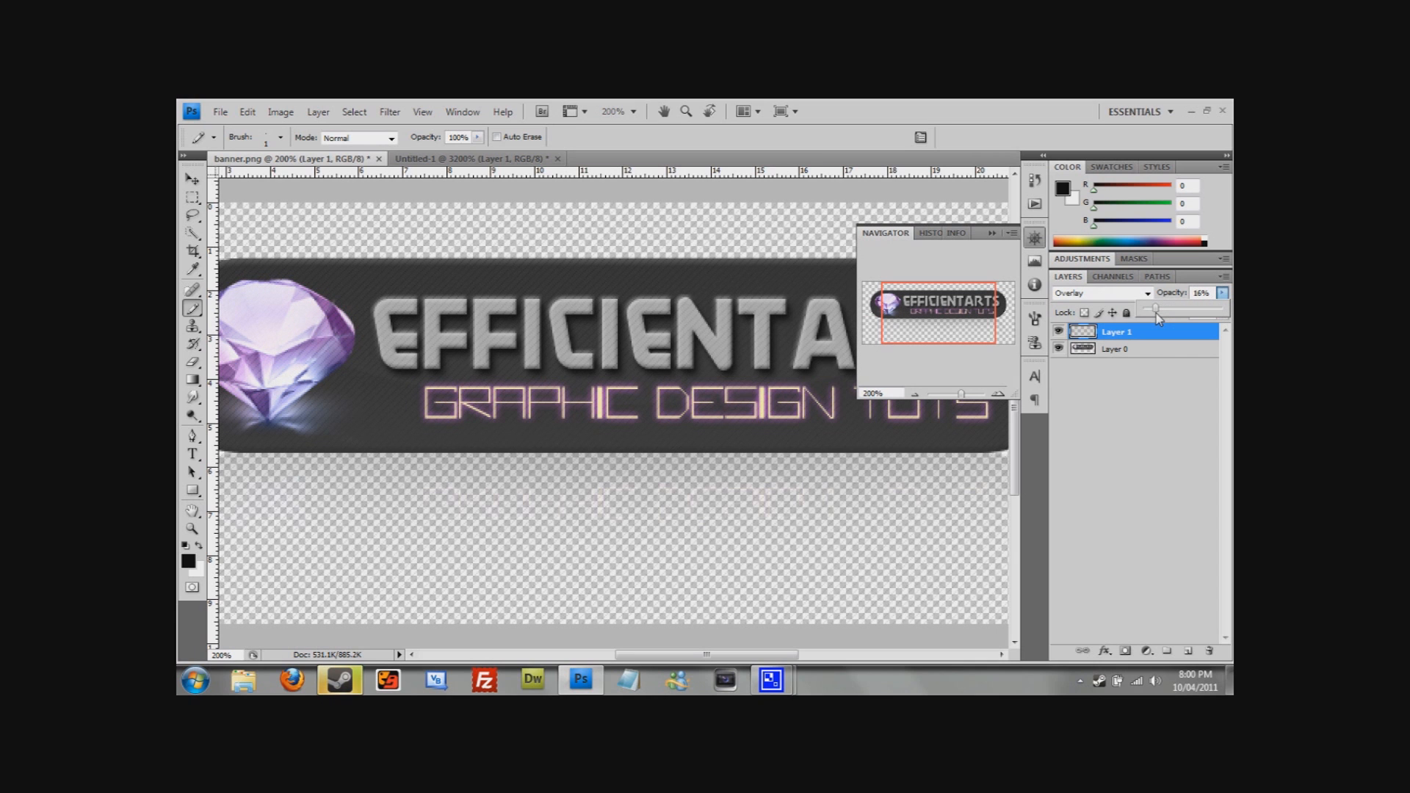
pyautogui.moveTo(1154, 312); pyautogui.dragTo(1160, 312)
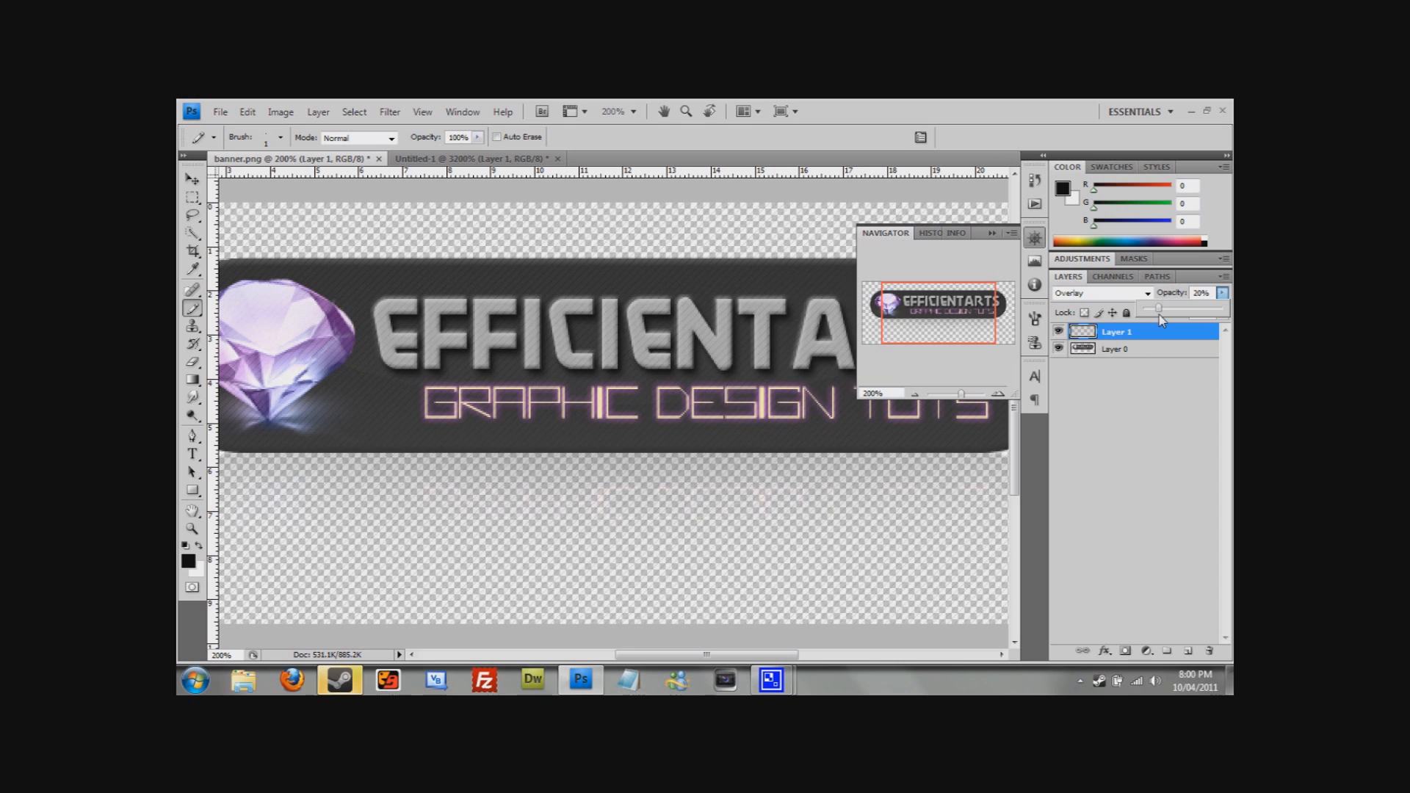